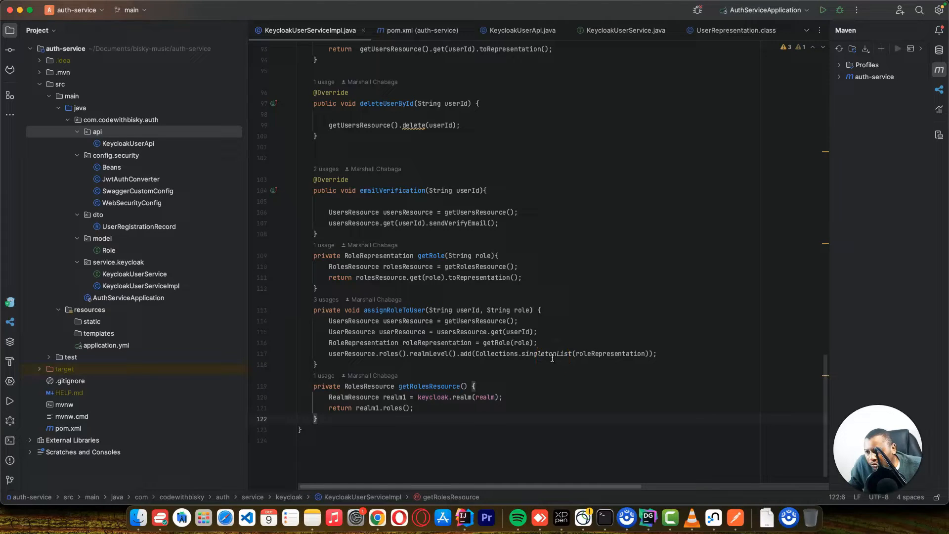
pyautogui.moveTo(587, 365)
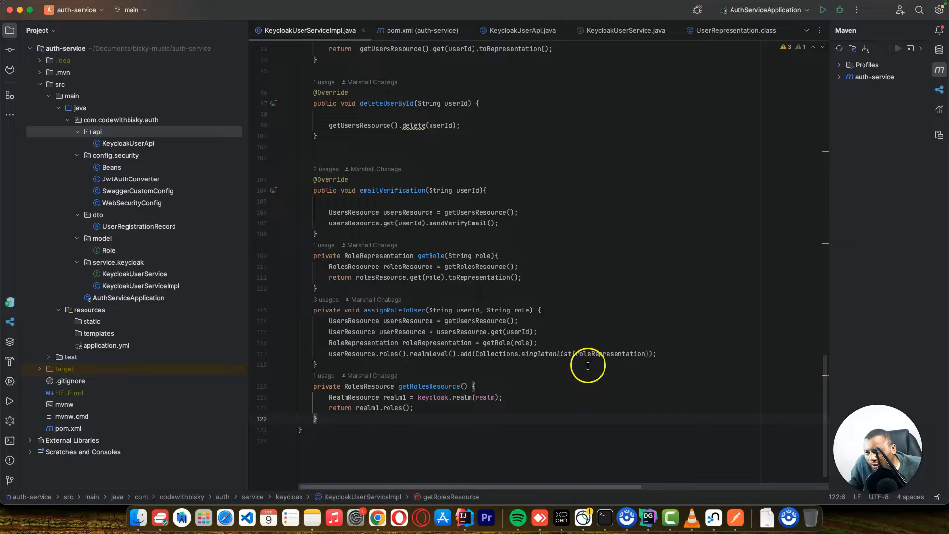
pyautogui.moveTo(352, 420)
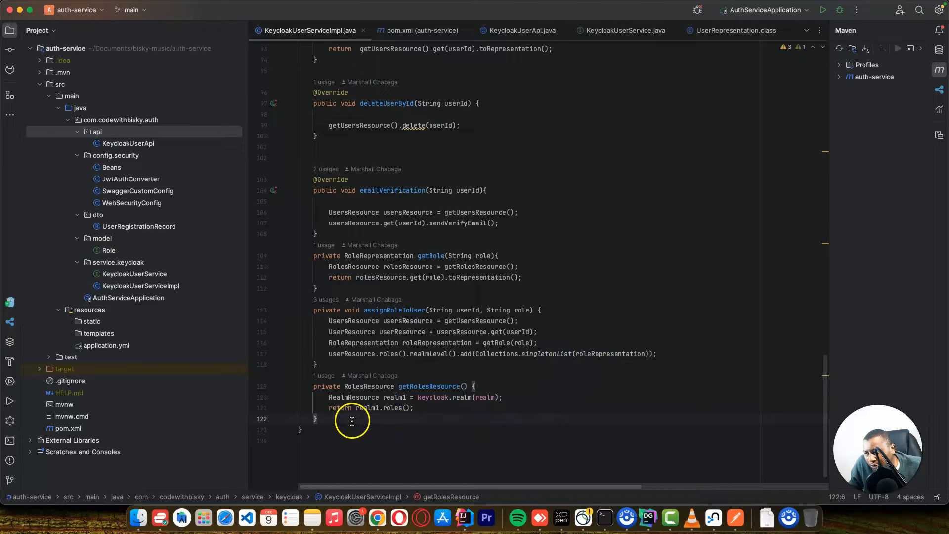
pyautogui.moveTo(276, 199)
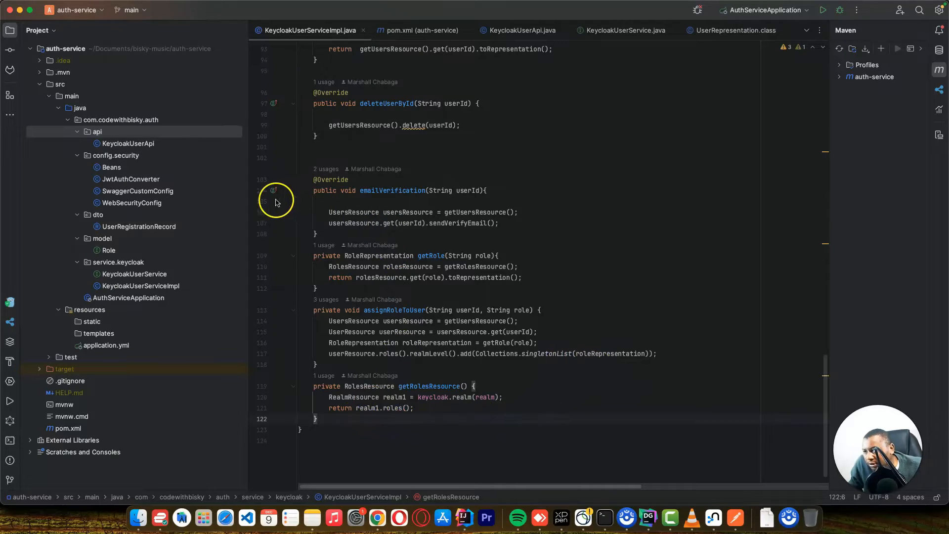
# Jump to the KeycloakUserService interface and declare void forgotPassword(String username).
pyautogui.click(629, 30)
pyautogui.write('void forgotPassword(String username);')
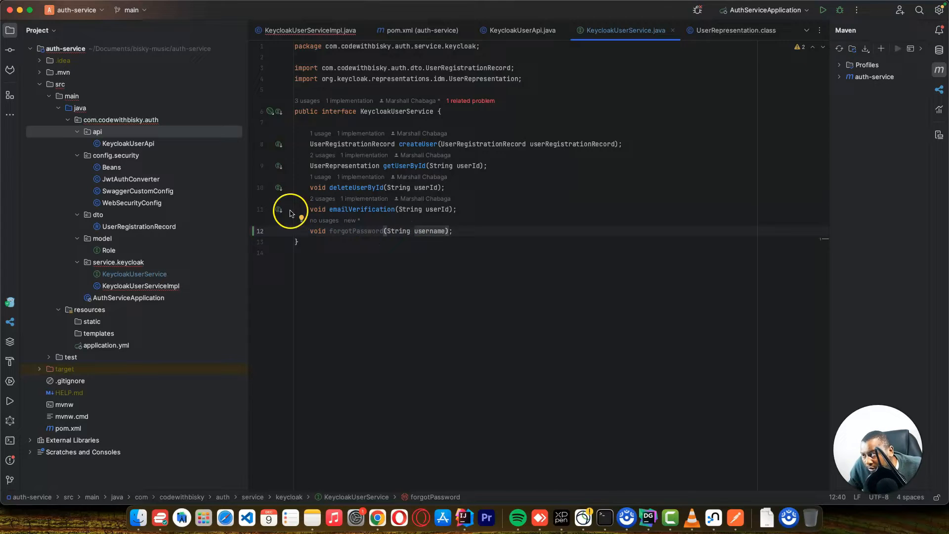
pyautogui.click(312, 30)
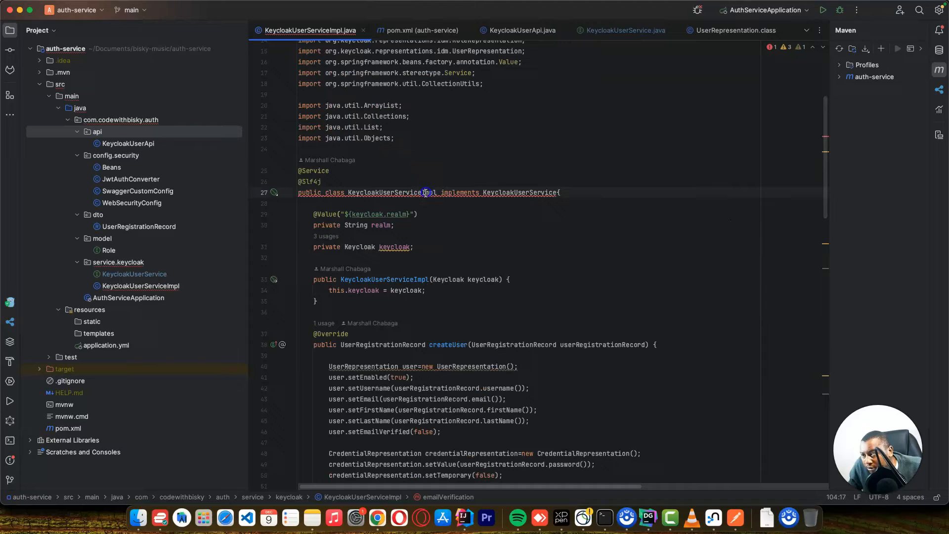
pyautogui.click(426, 192)
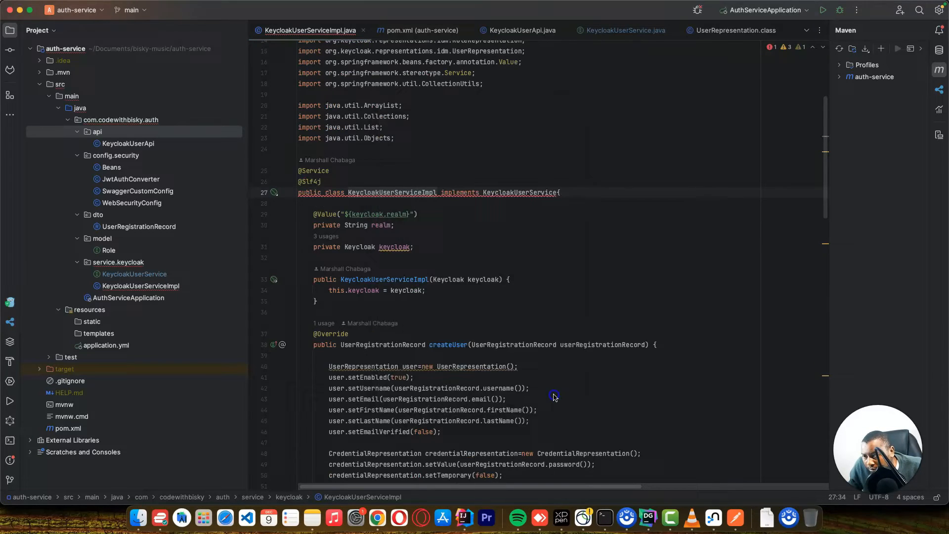
pyautogui.scroll(-3)
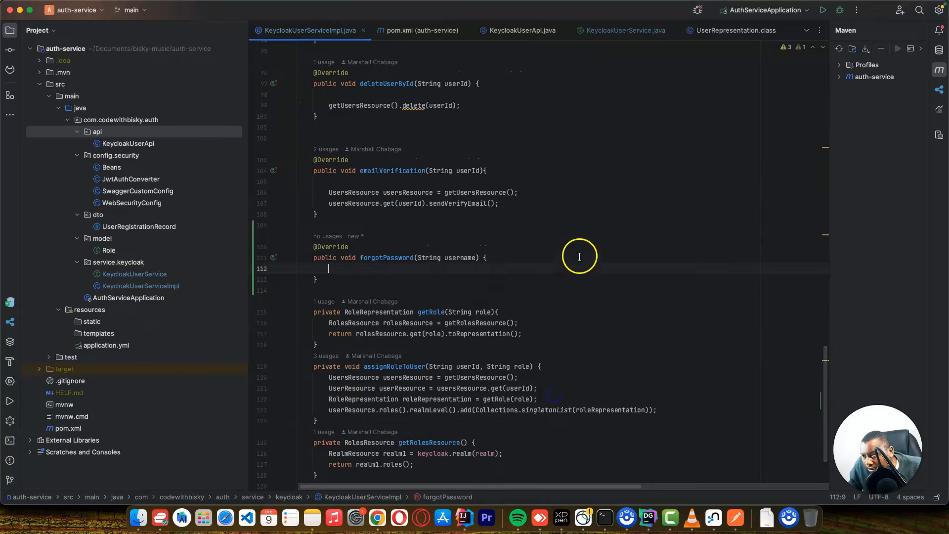
pyautogui.moveTo(538, 264)
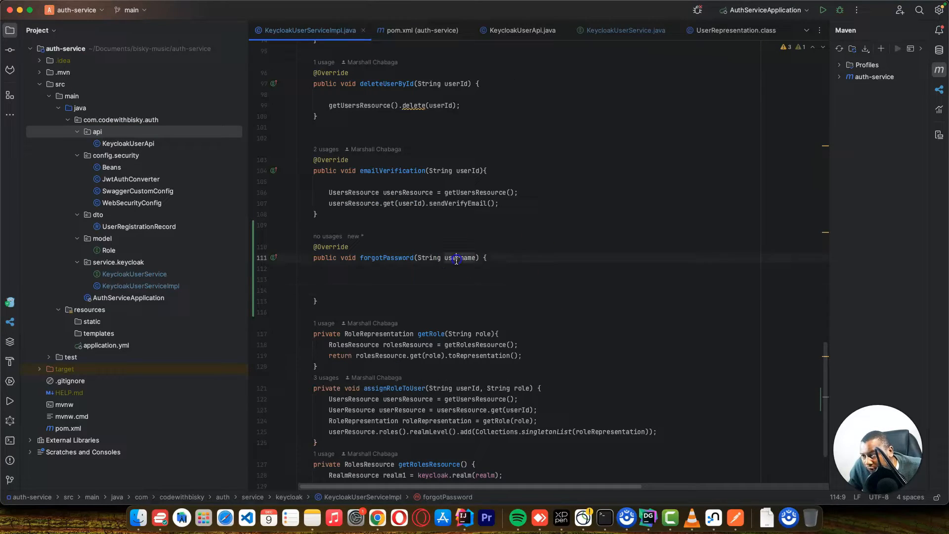
pyautogui.doubleClick(457, 257)
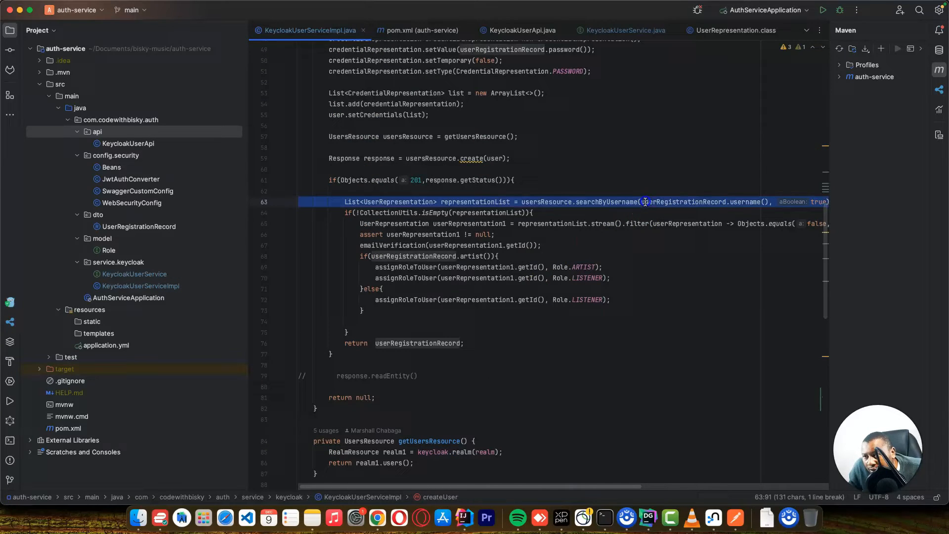
# Store getUsersResource() in a local and call searchByUsername with the username parameter.
pyautogui.scroll(-3)
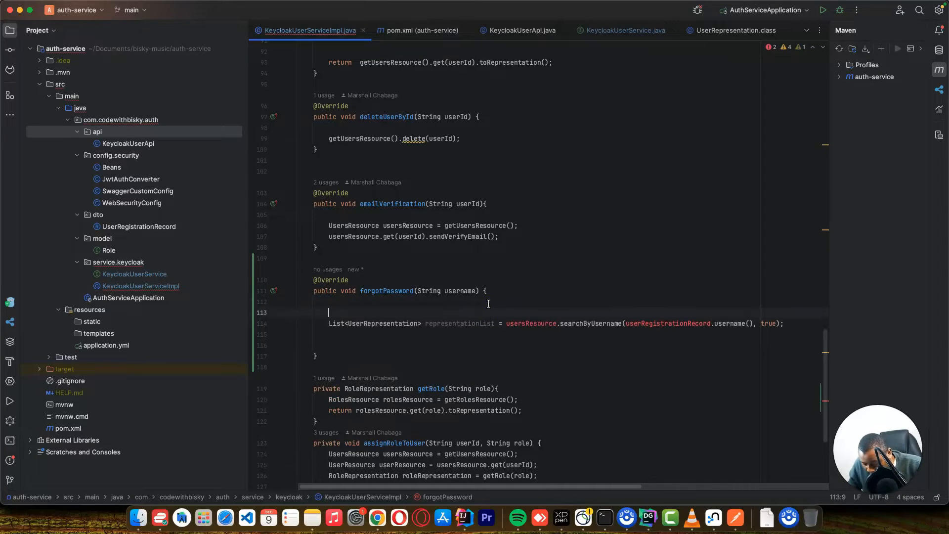
pyautogui.write('getUsersResource().va')
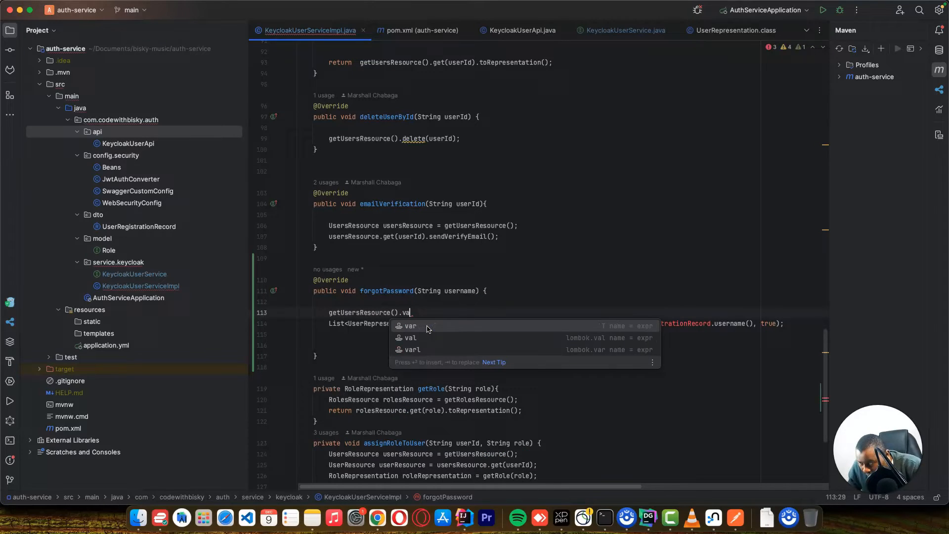
pyautogui.press('Enter')
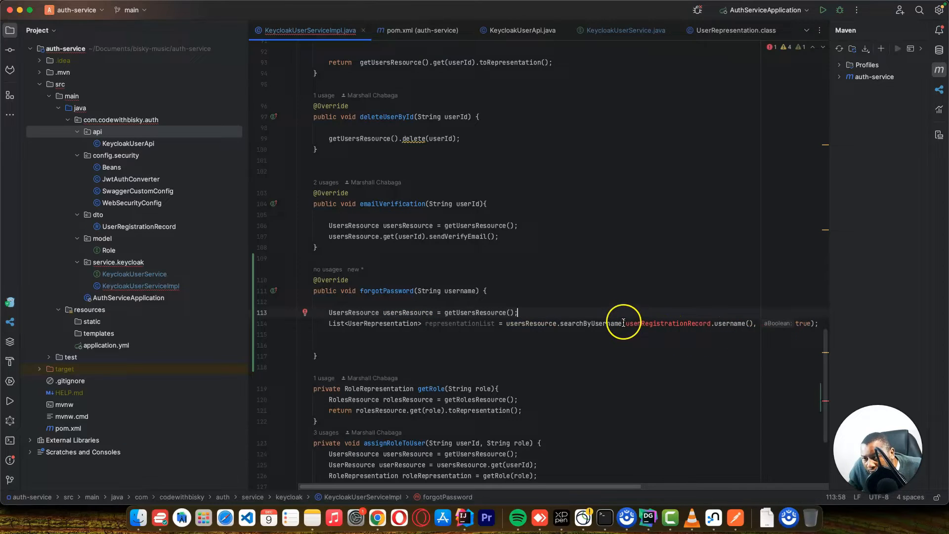
pyautogui.moveTo(626, 322); pyautogui.dragTo(753, 322)
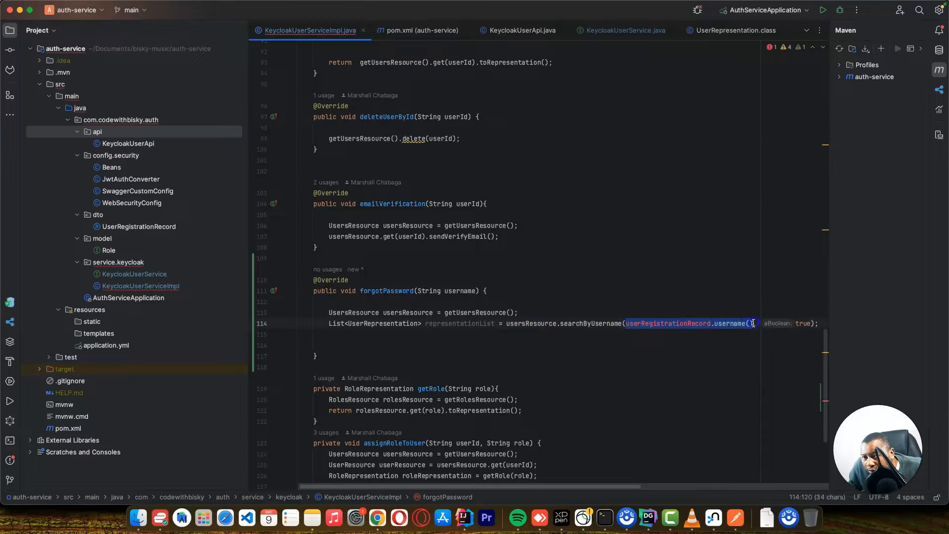
pyautogui.write('u')
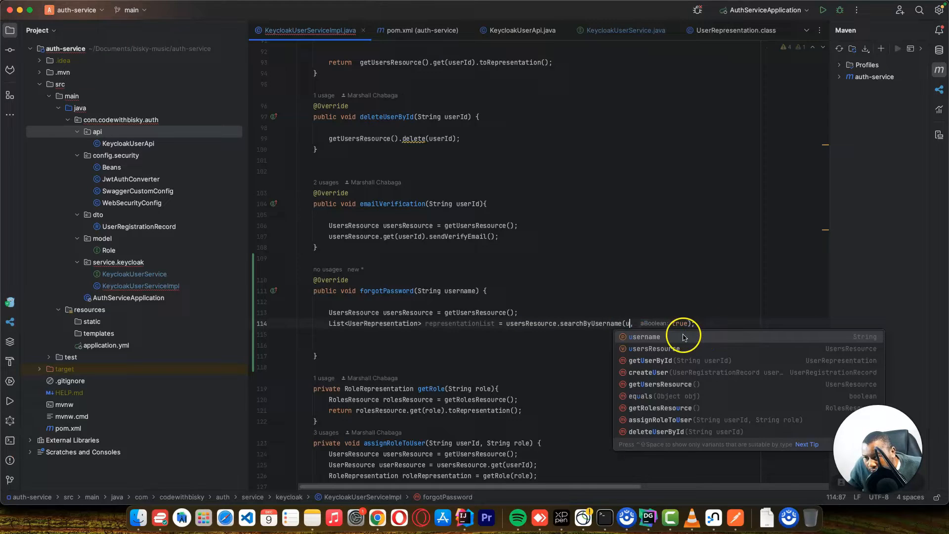
pyautogui.click(644, 336)
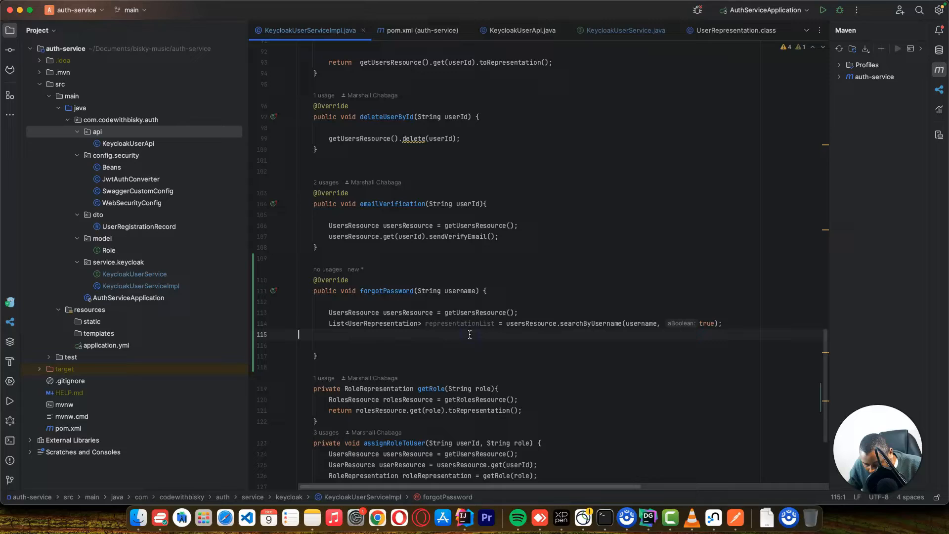
# Assign representationList.stream().findFirst().orElse(null) to a UserRepresentation variable.
pyautogui.write('representationList.f')
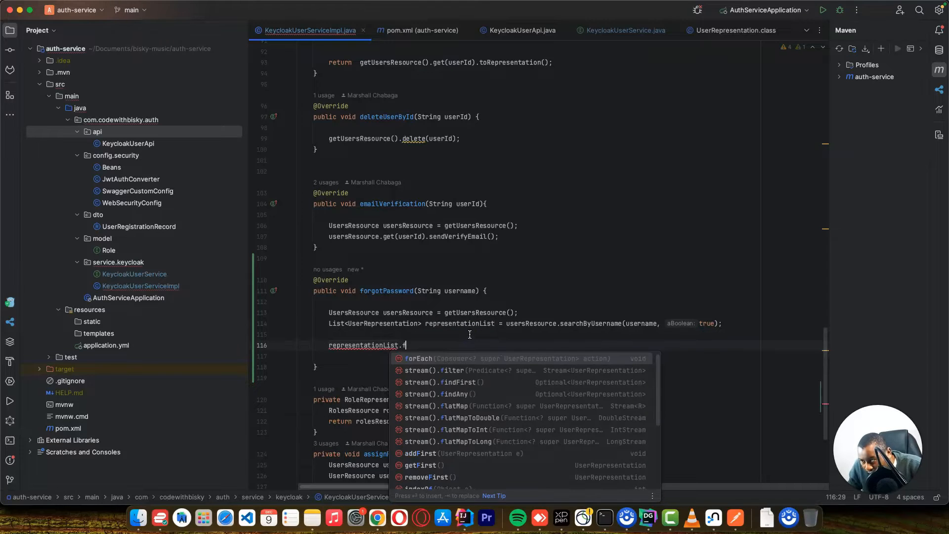
pyautogui.write('i')
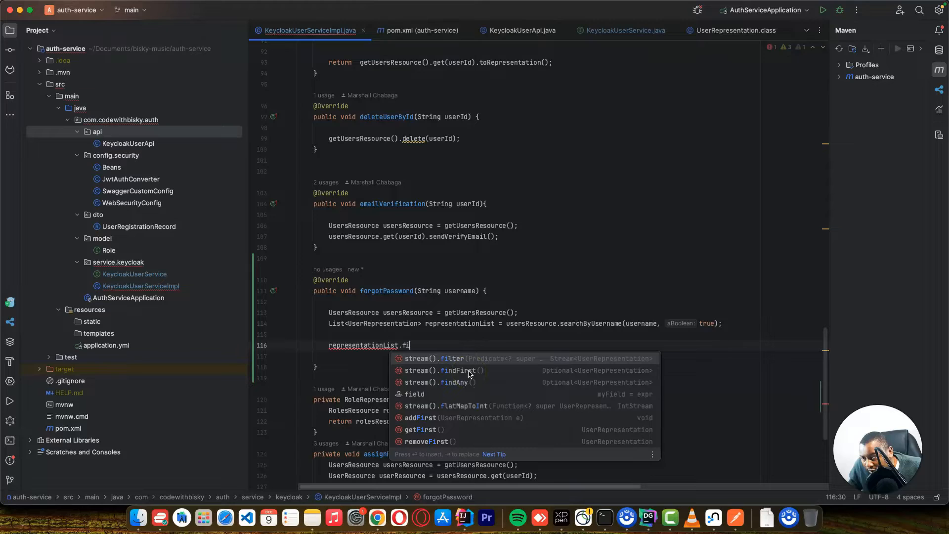
pyautogui.click(454, 370)
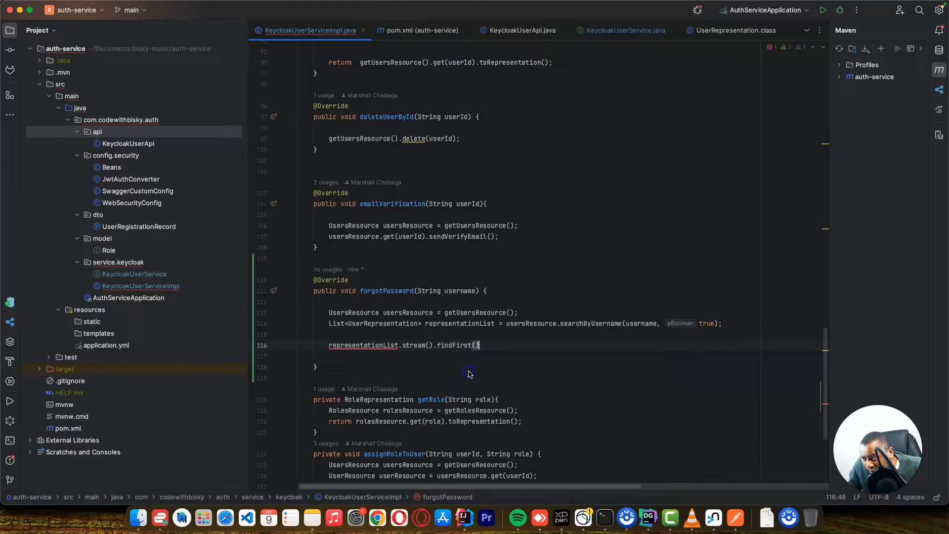
pyautogui.write('.orElse(')
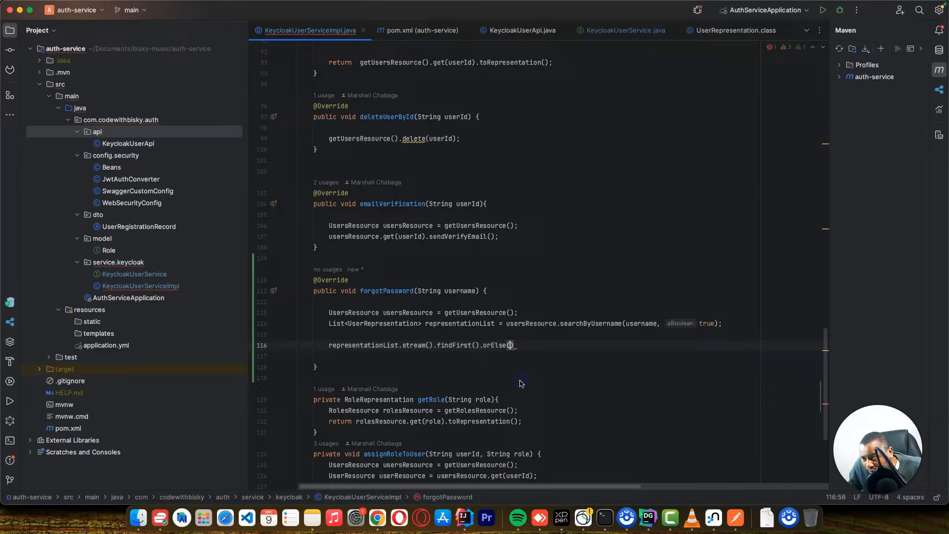
pyautogui.write('null')
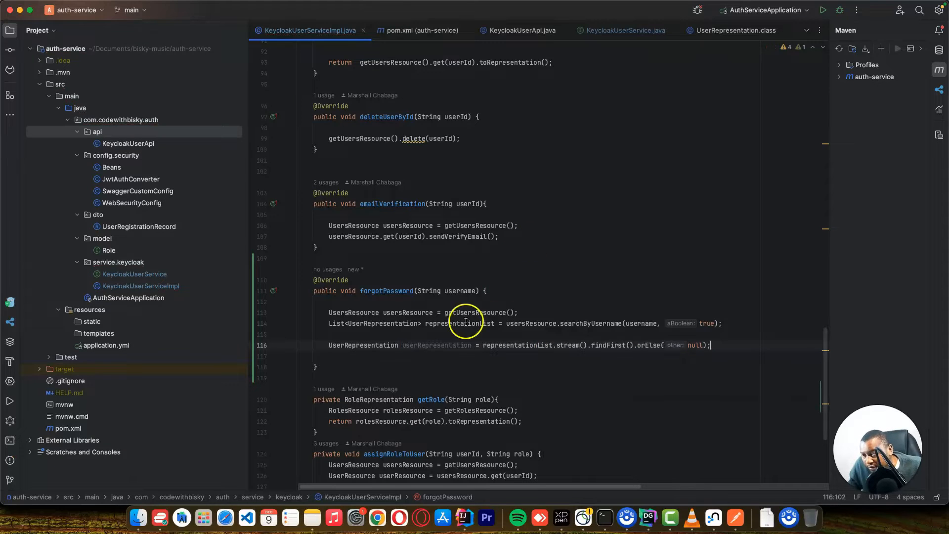
# Wrap the follow-up logic in an if (userRepresentation != null) check.
pyautogui.doubleClick(437, 345)
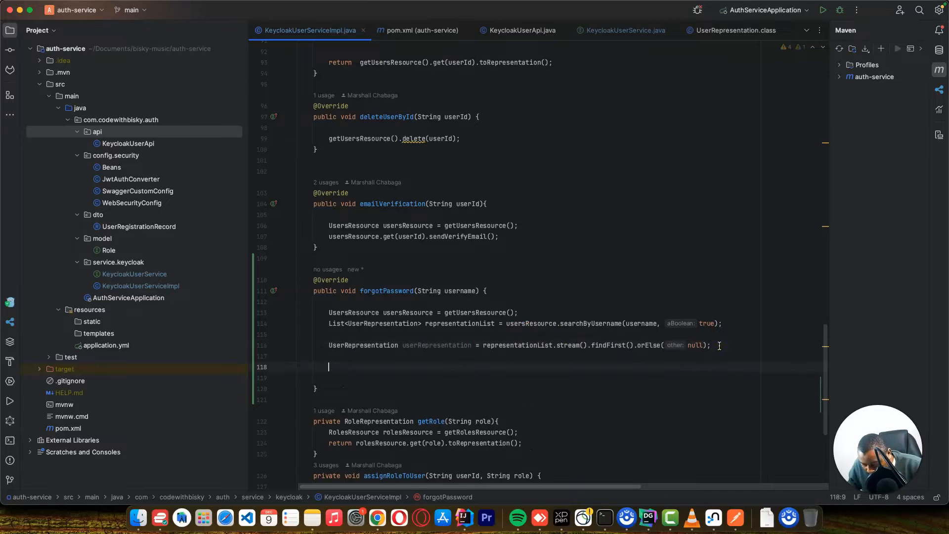
pyautogui.write('if(userRepresentation')
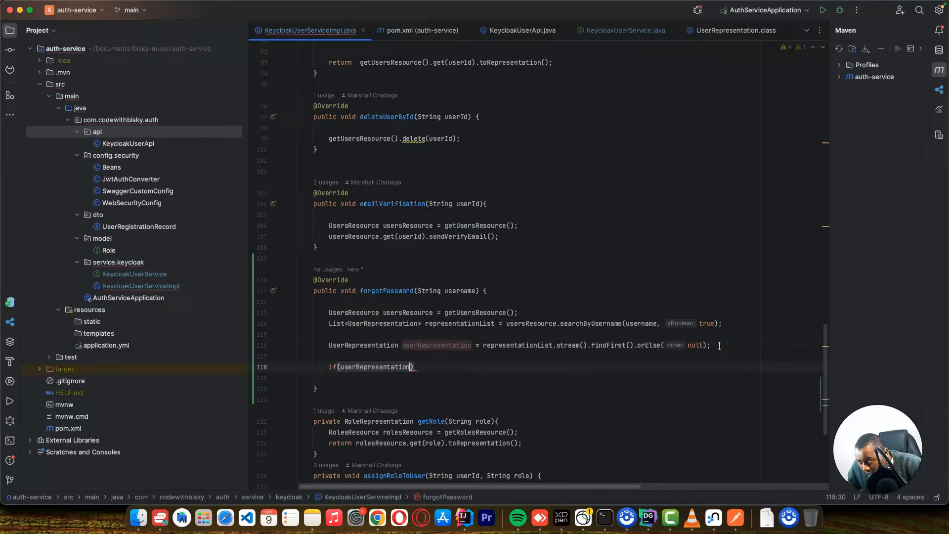
pyautogui.write('!')
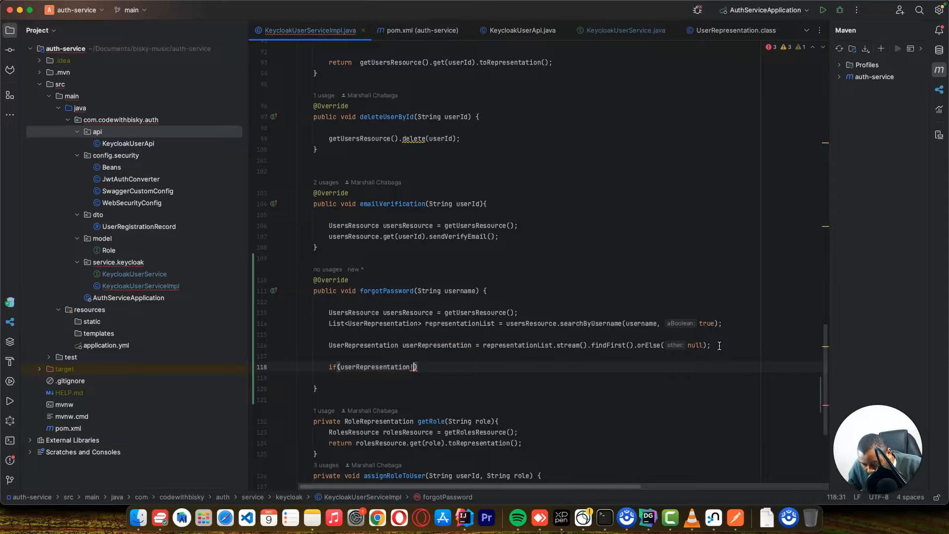
pyautogui.write('=null')
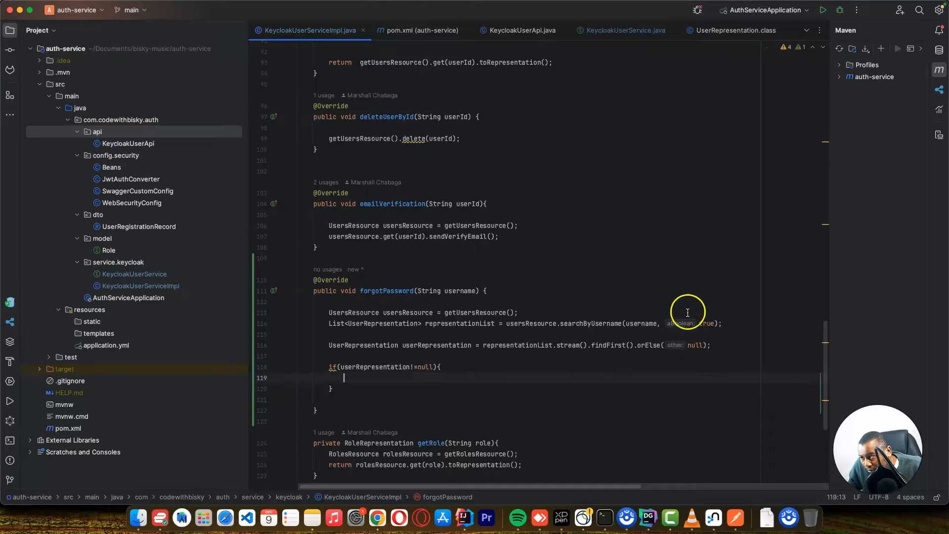
pyautogui.moveTo(439, 342)
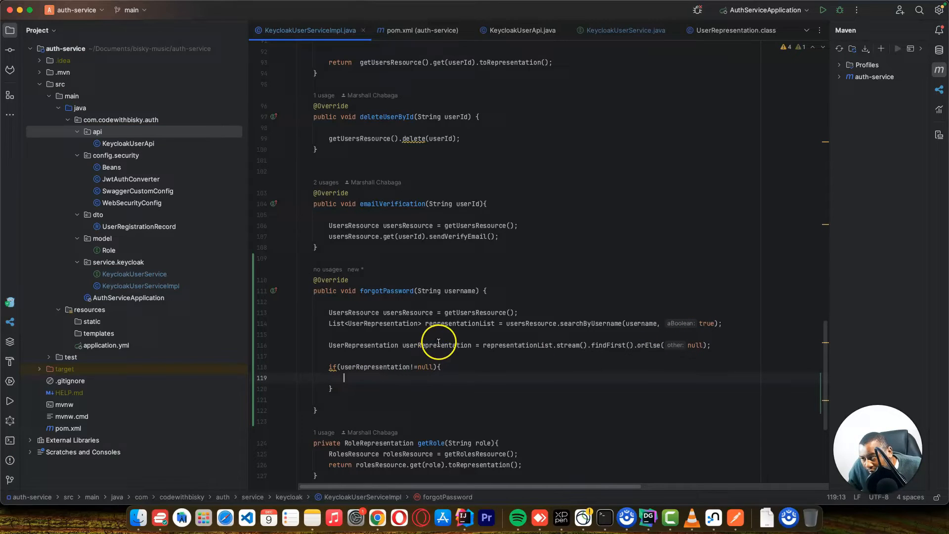
pyautogui.moveTo(472, 329)
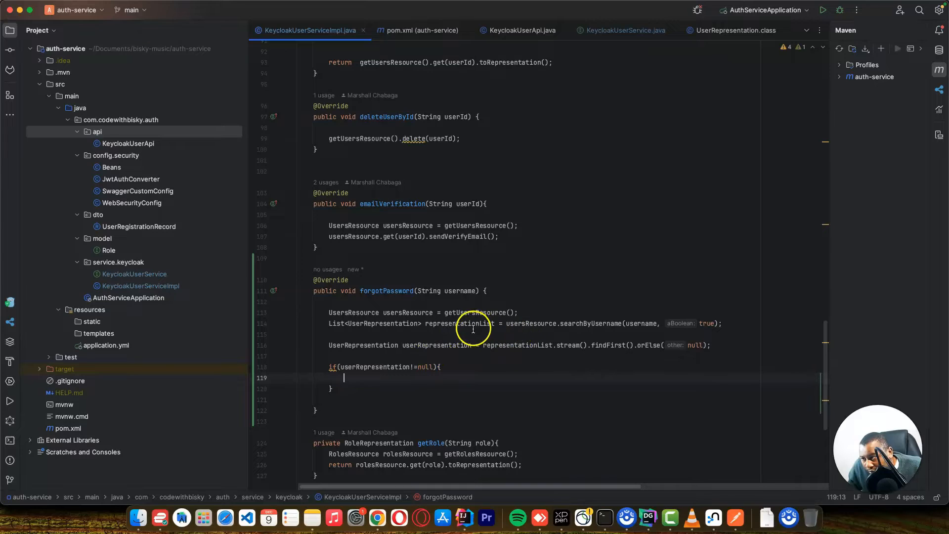
# Inside the check, fetch the UserResource via usersResource.get(userRepresentation.getId()).
pyautogui.doubleClick(407, 312)
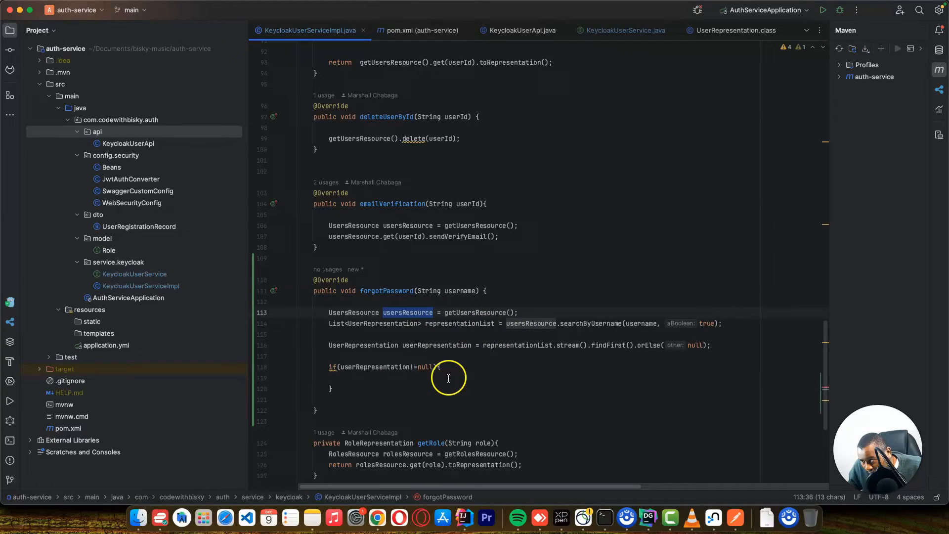
pyautogui.write('usersResource')
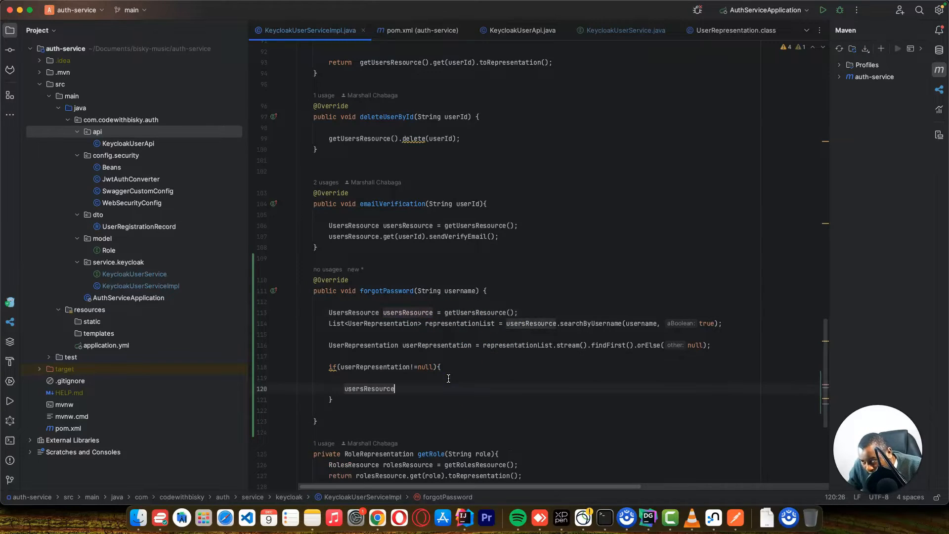
pyautogui.write('.get(')
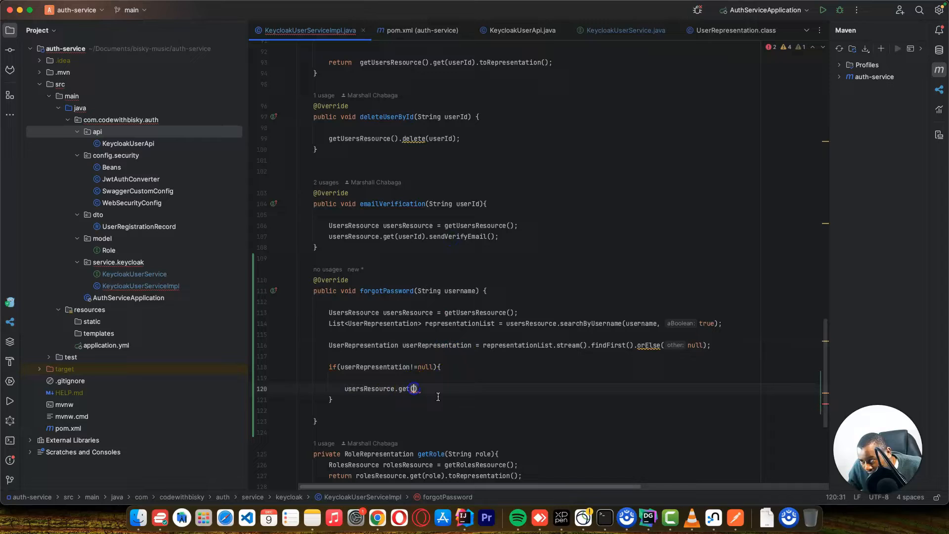
pyautogui.write('userRepresentation.i')
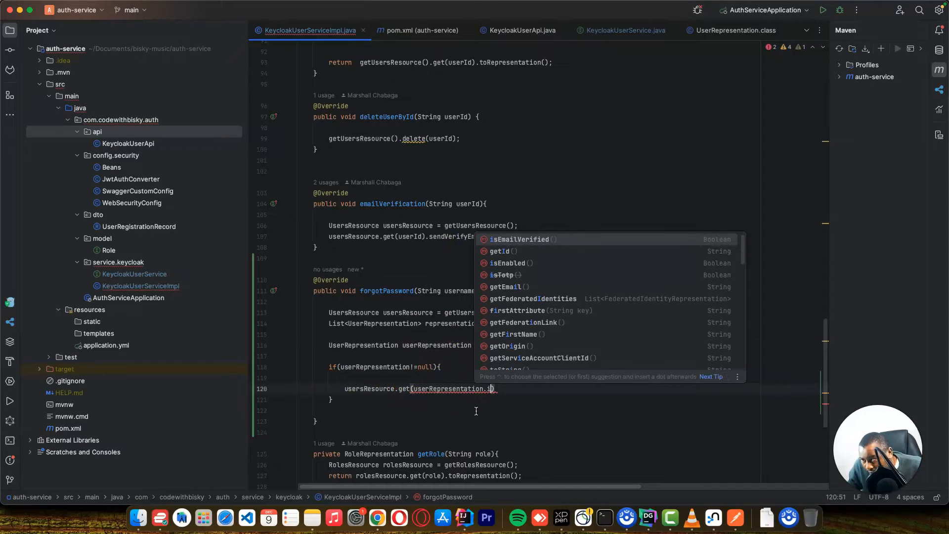
pyautogui.press('Enter')
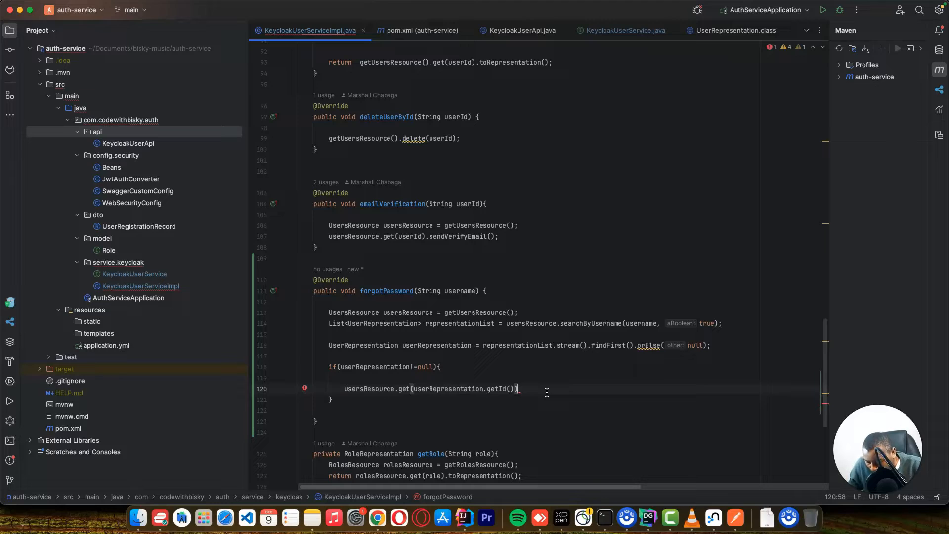
pyautogui.write('.')
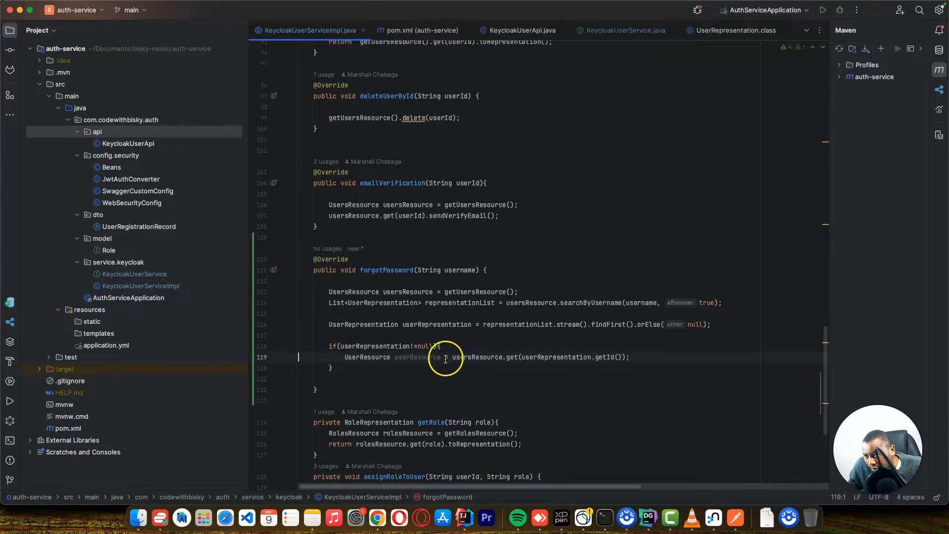
# Declare List<String> actions = new ArrayList<>() after the user resource lookup.
pyautogui.doubleClick(417, 357)
pyautogui.write('List')
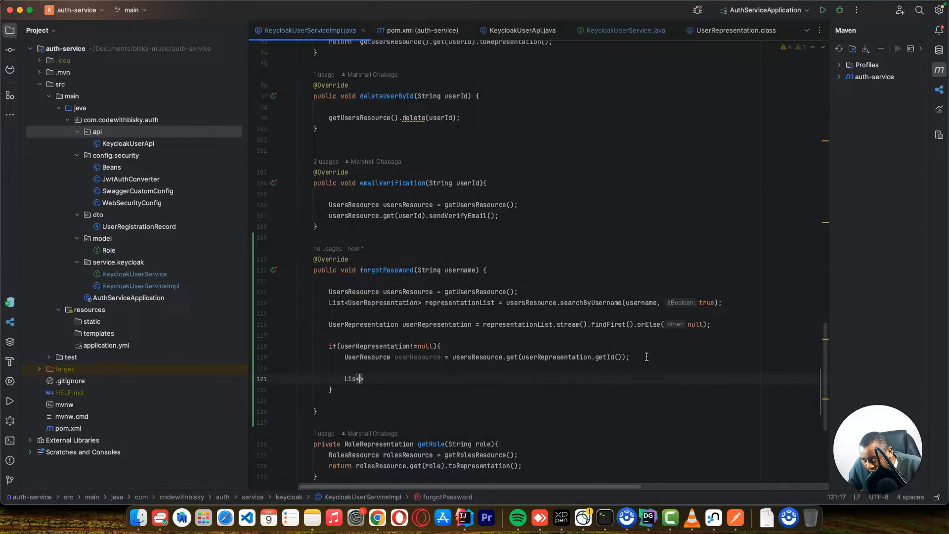
pyautogui.write('<String>')
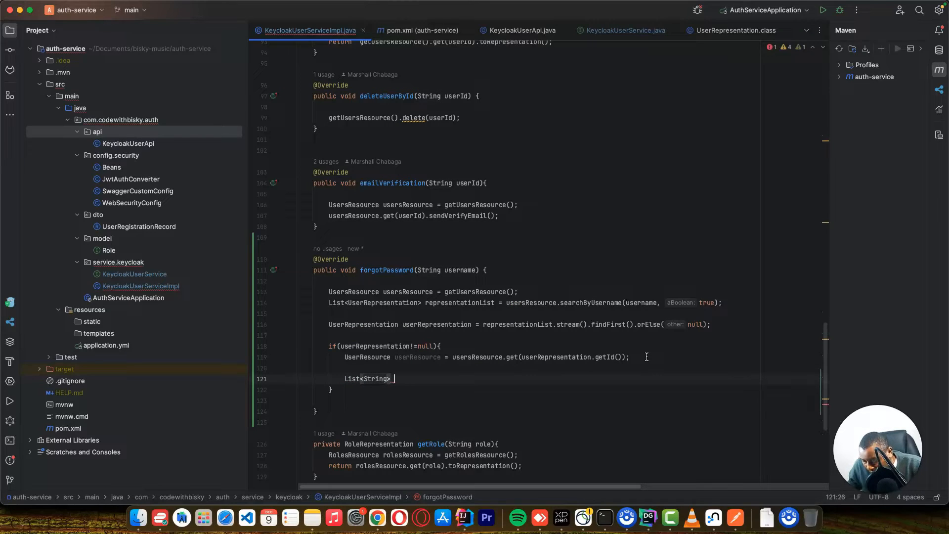
pyautogui.write('actions')
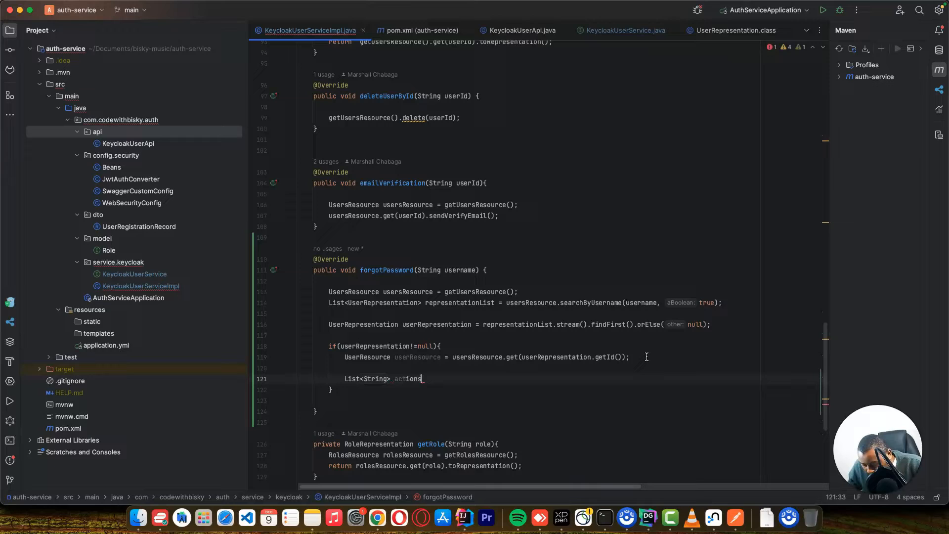
pyautogui.write('= new ArrayList<>(')
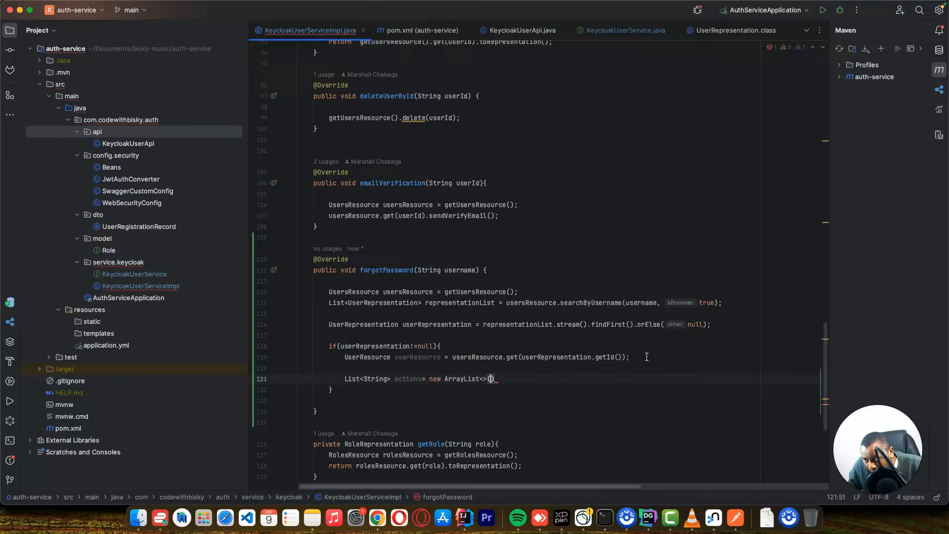
pyautogui.write(';')
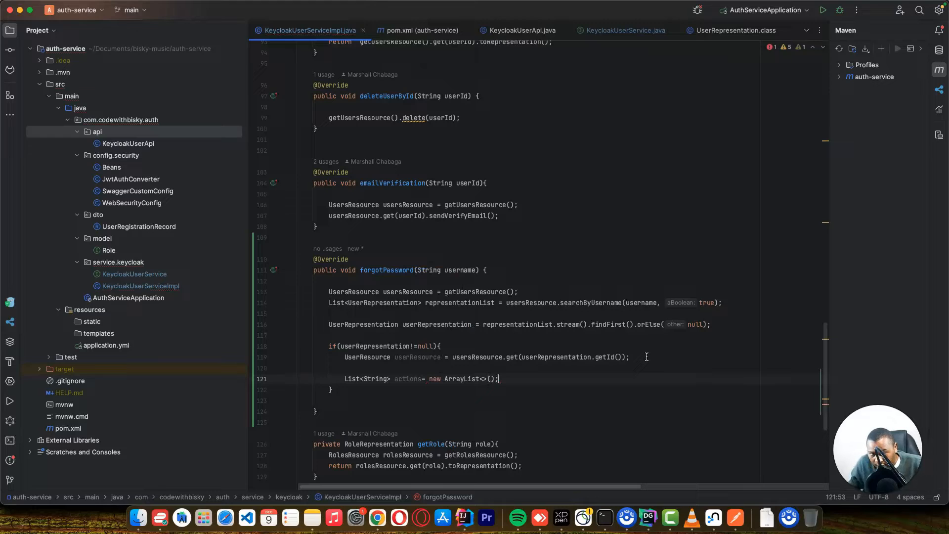
pyautogui.press('Enter')
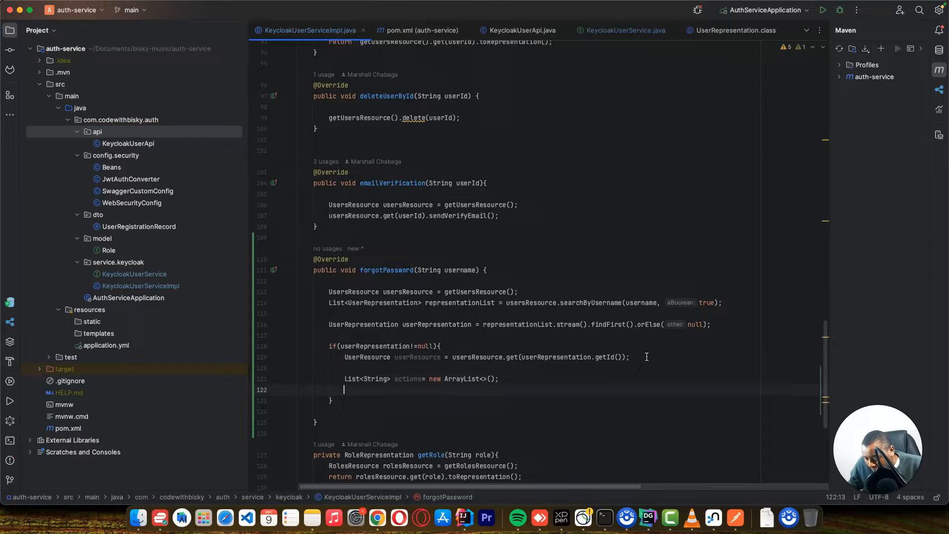
# Add UPDATE_PASSWORD to the actions list, leaving the constant unresolved.
pyautogui.write('actions')
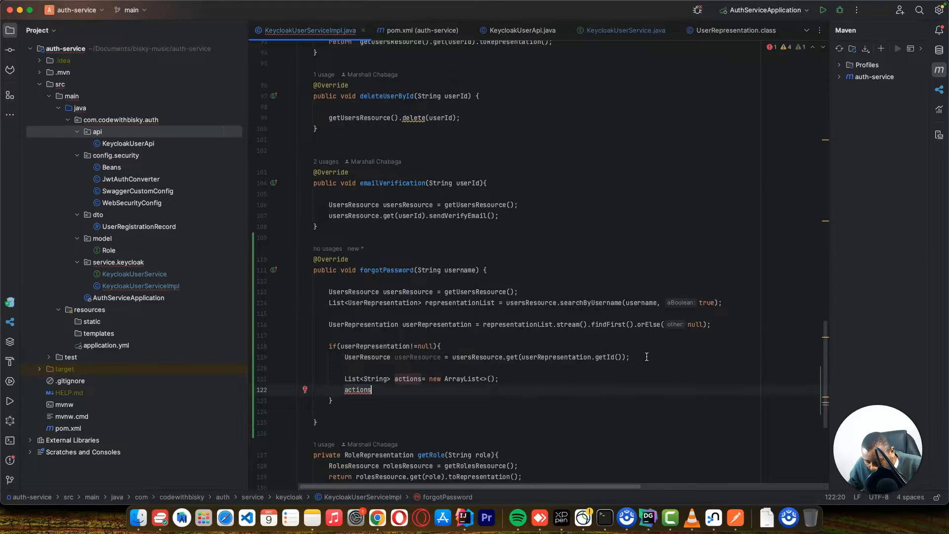
pyautogui.write('.add(')
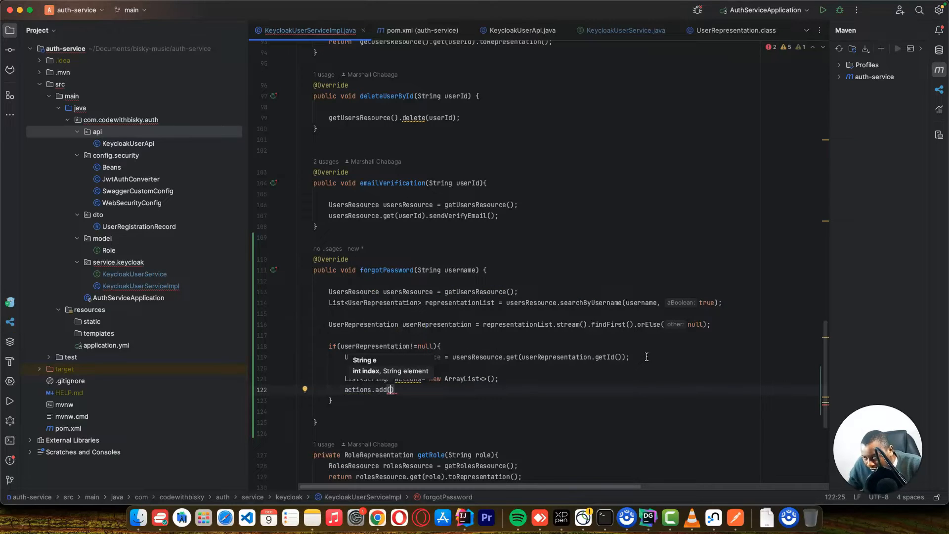
pyautogui.write('UPDATE_')
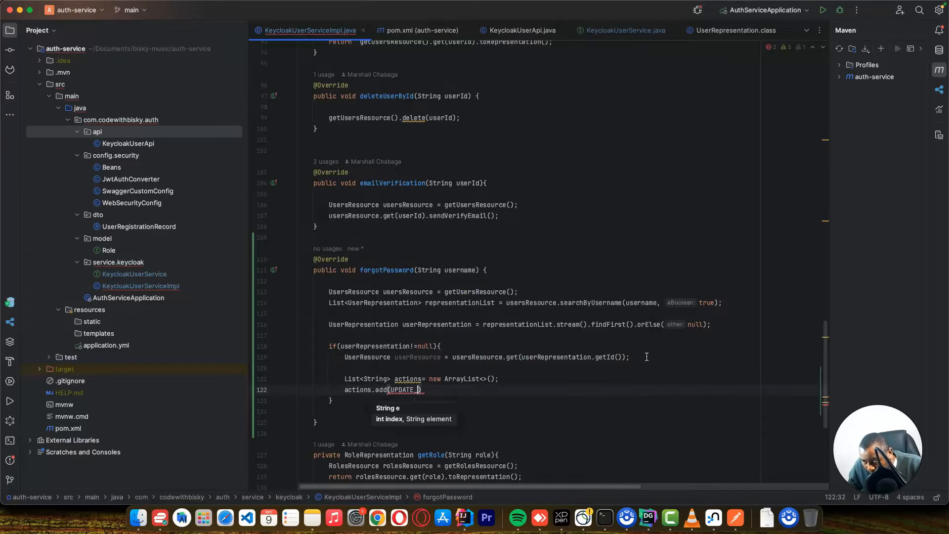
pyautogui.write('PASSWORD')
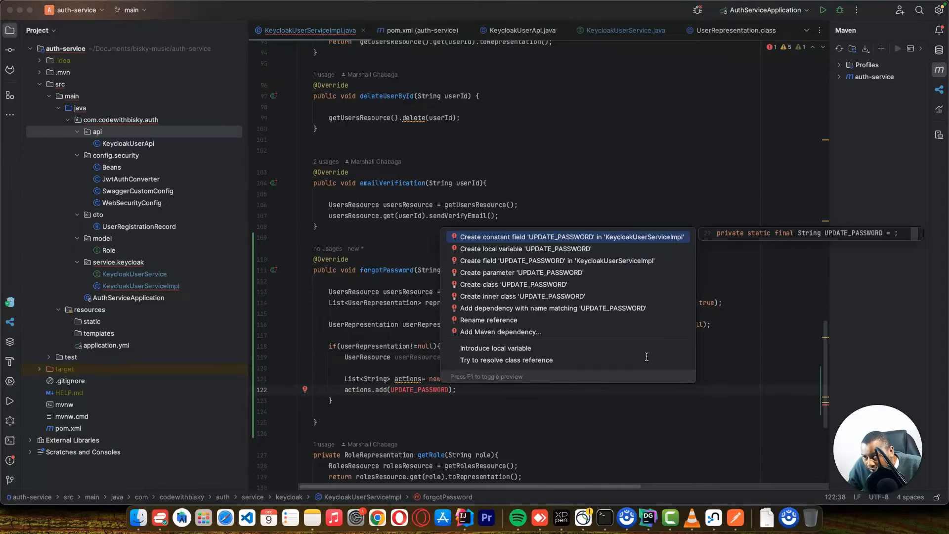
# Create the UPDATE_PASSWORD constant field with value "UPDATE_PASSWORD" via the quick-fix.
pyautogui.click(571, 237)
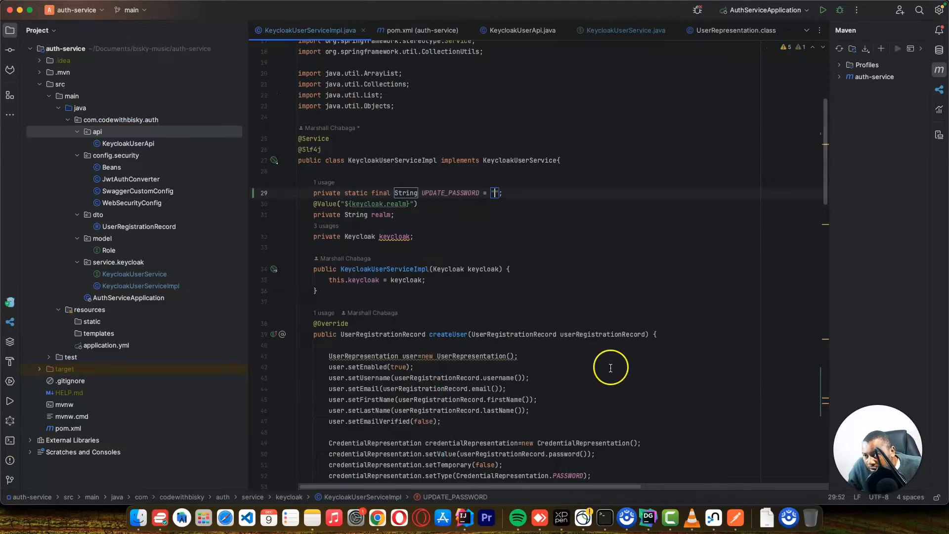
pyautogui.doubleClick(450, 193)
pyautogui.write('UPDATE_PASSWORD')
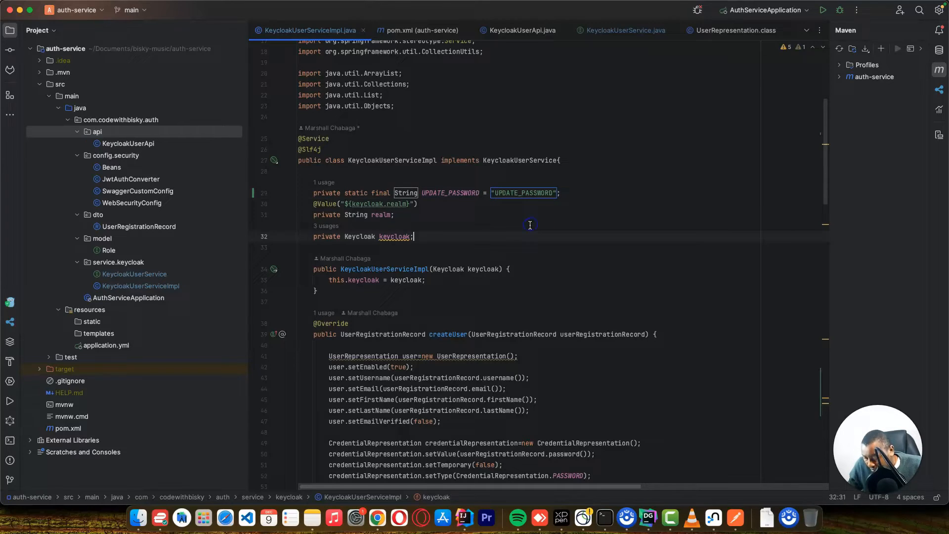
pyautogui.scroll(-3)
pyautogui.write('actions.add(UPDATE_PASSWORD);')
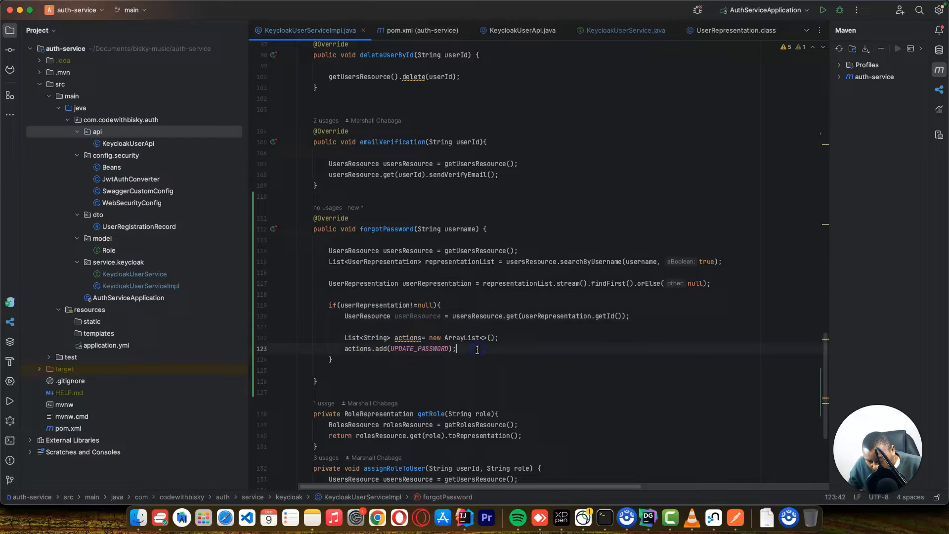
# Call userResource.executeActionsEmail(actions) and return when the user is found.
pyautogui.write('userResource.')
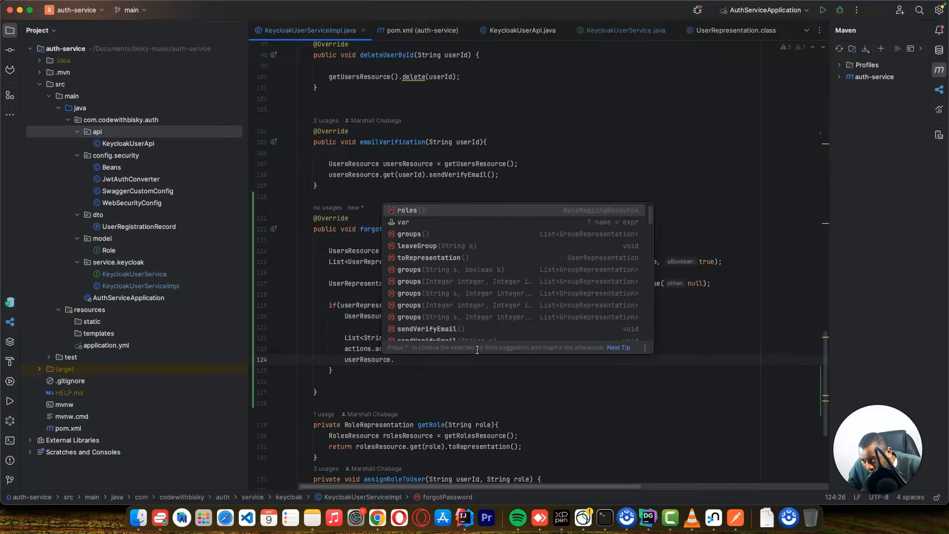
pyautogui.write('e')
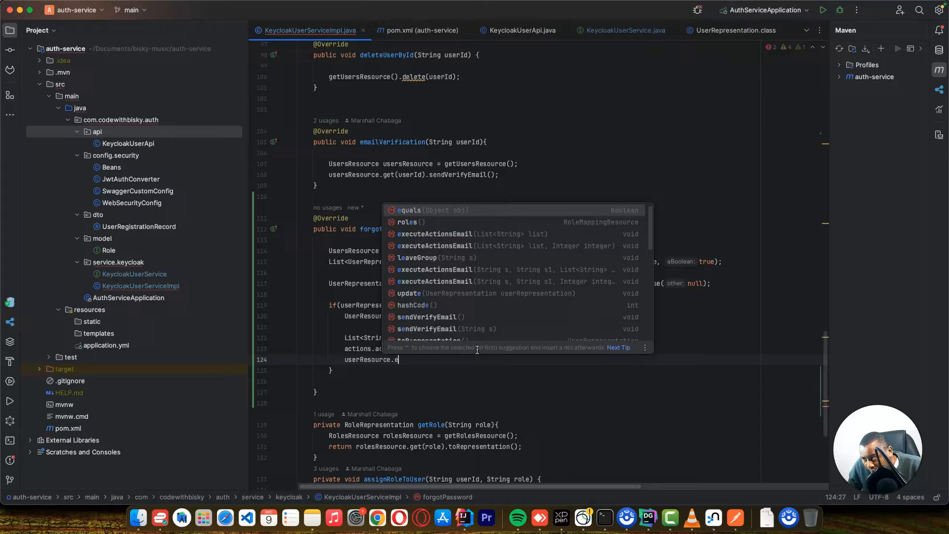
pyautogui.write('xecuteActionsEmail(actions);')
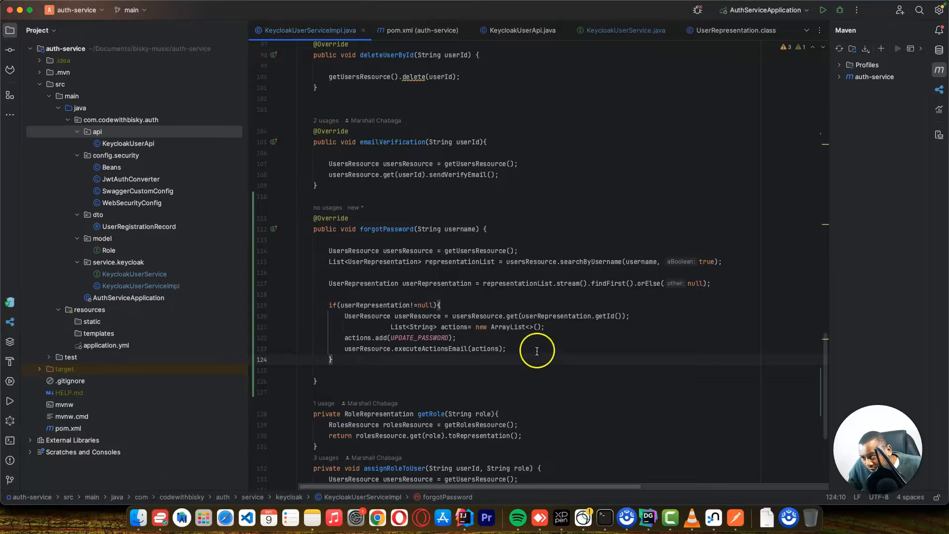
pyautogui.write('return;')
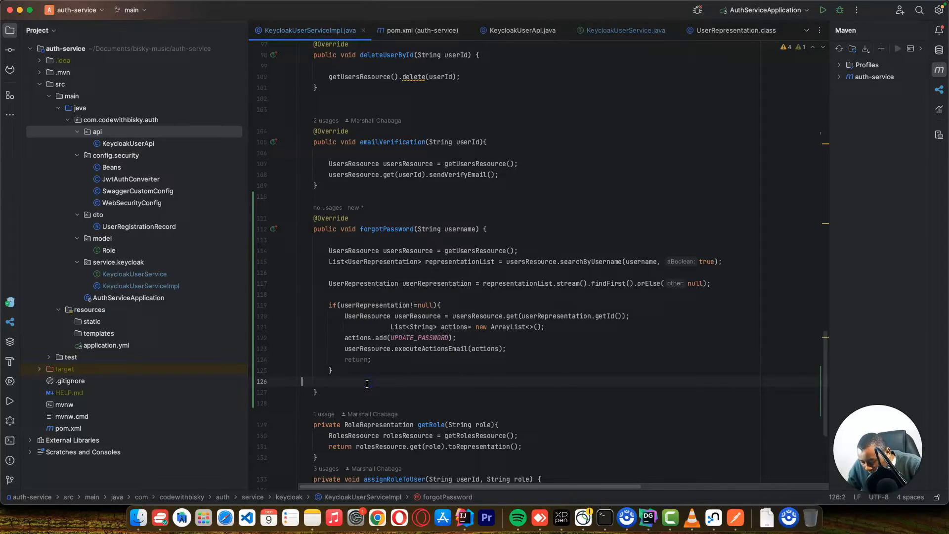
# Otherwise throw new RuntimeException("Username not found") after the if block.
pyautogui.write('th')
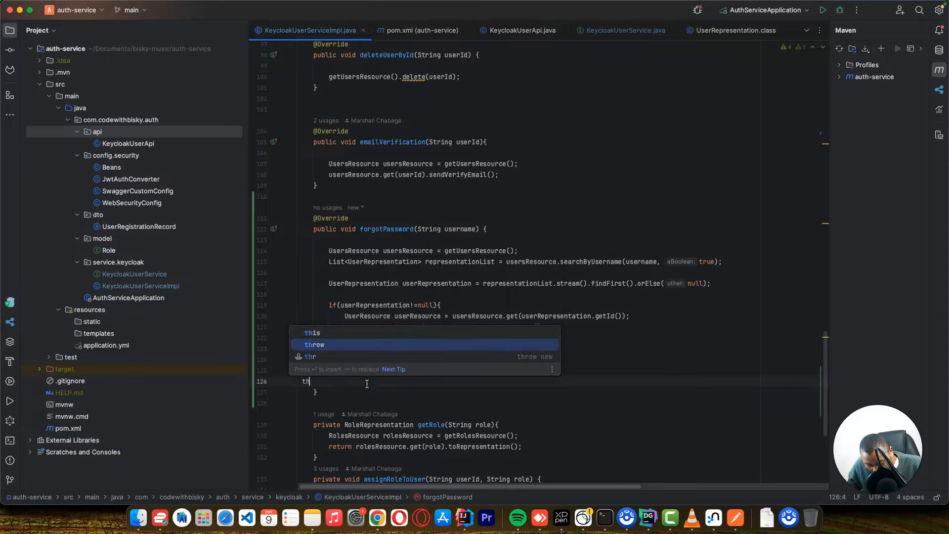
pyautogui.press('Tab')
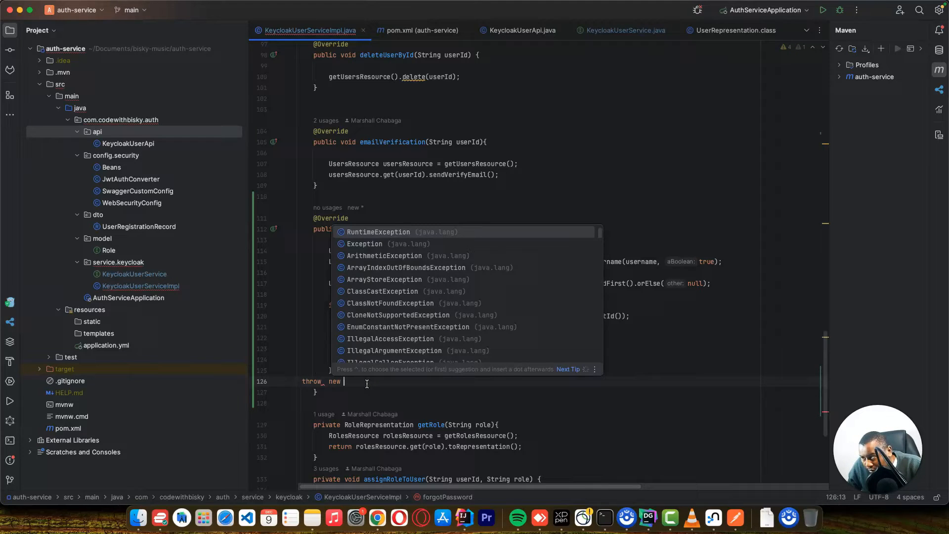
pyautogui.click(377, 231)
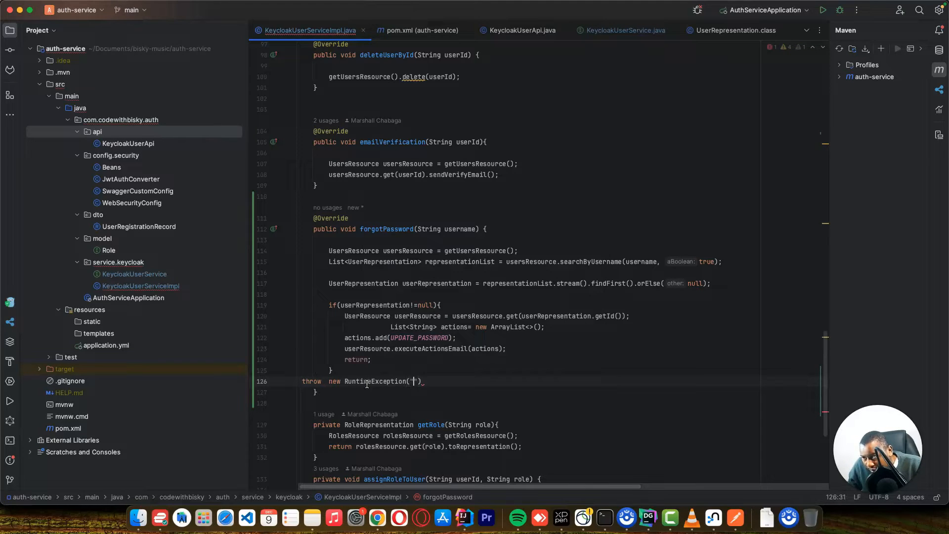
pyautogui.write('User not')
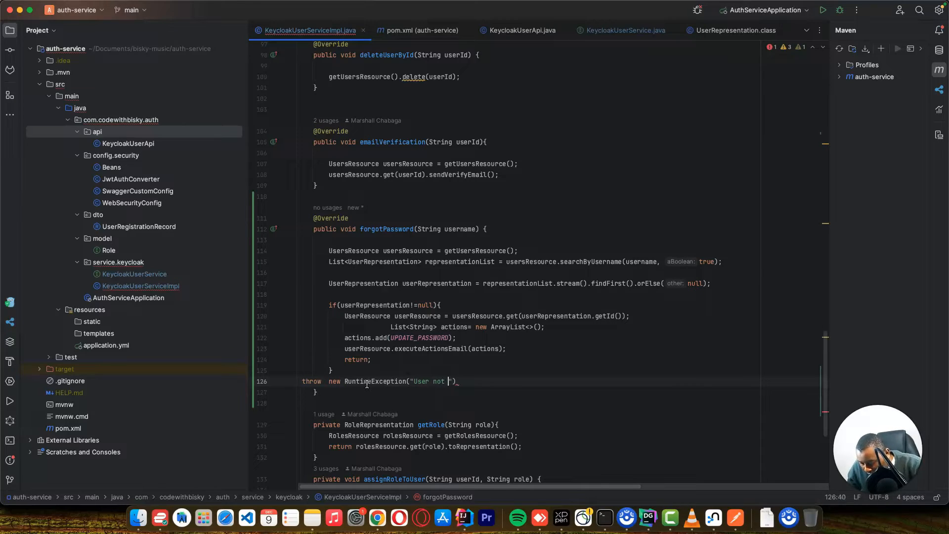
pyautogui.write('found')
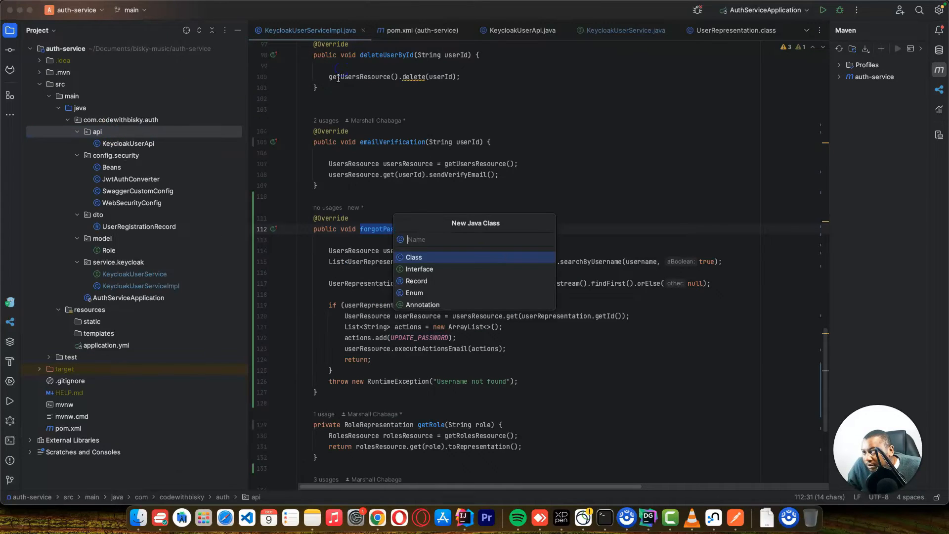
# Name the new class PublicApi, a /public RestController holding the copied send-verify-email PUT handler.
pyautogui.write('Pub')
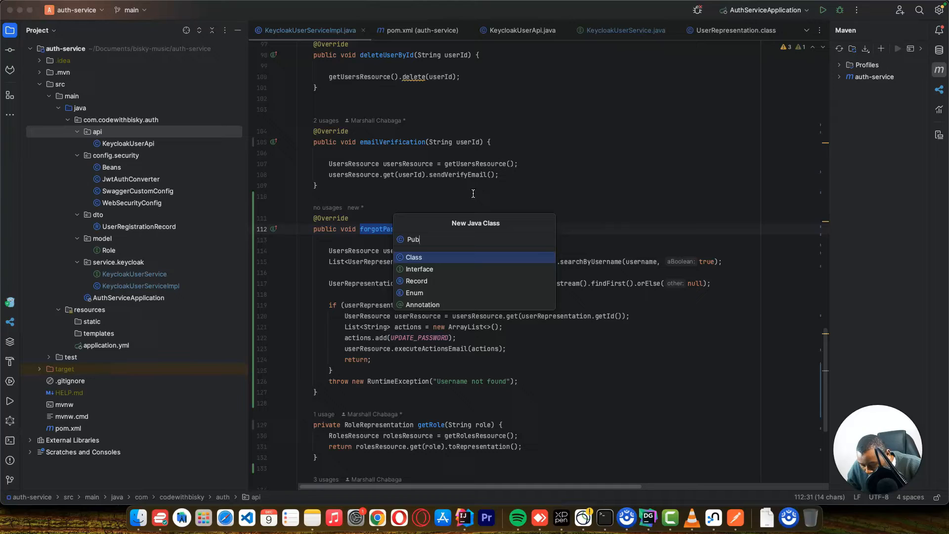
pyautogui.write('licA')
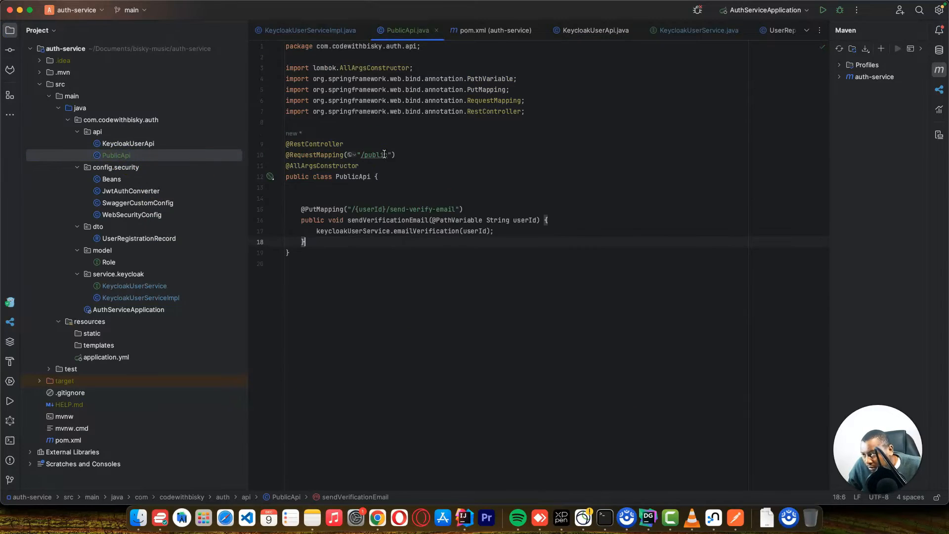
# Rename the handler to forgotPassword and its PUT mapping to /{username}/forgot-password.
pyautogui.doubleClick(387, 231)
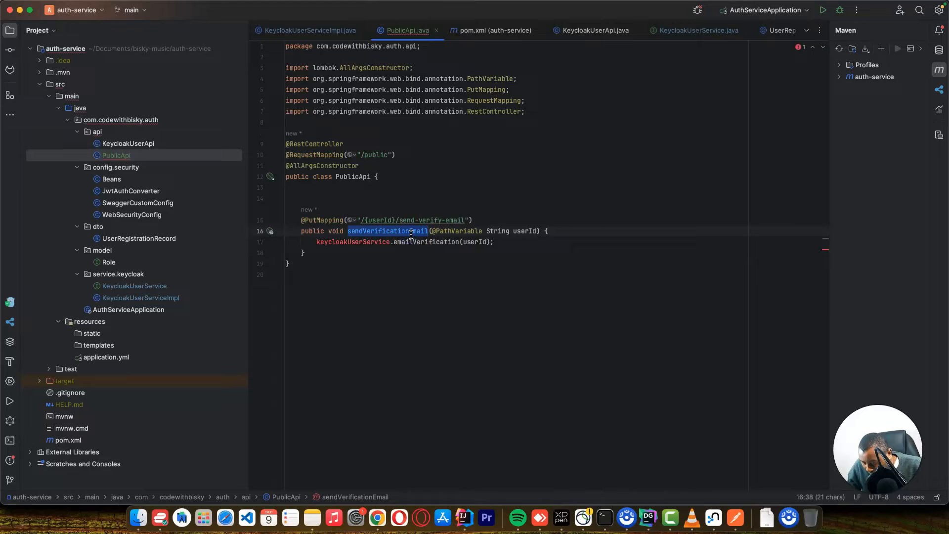
pyautogui.write('forgo')
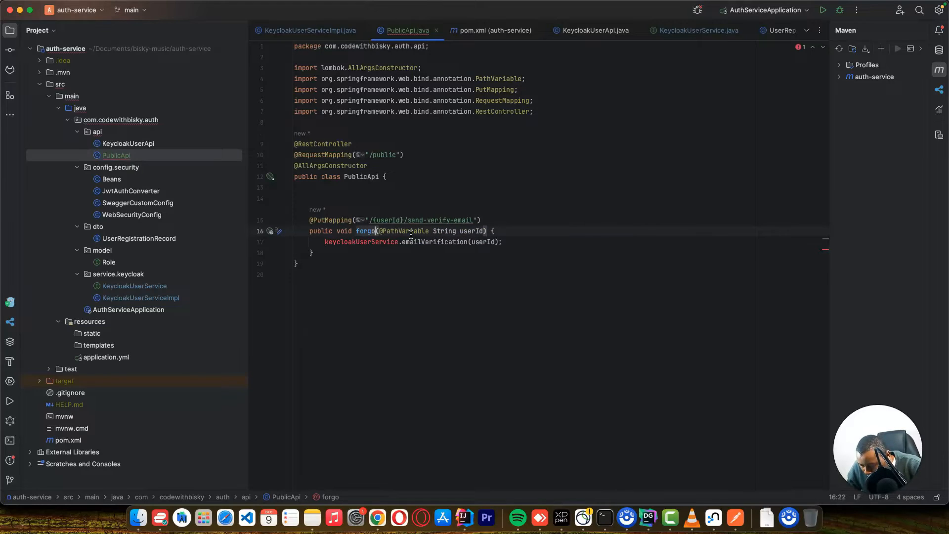
pyautogui.write('tPassword')
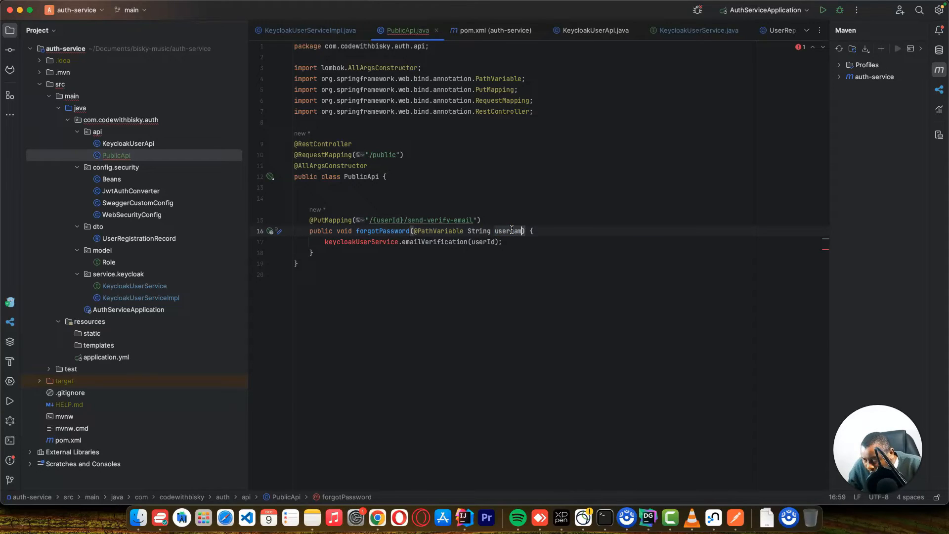
pyautogui.doubleClick(509, 231)
pyautogui.write('name')
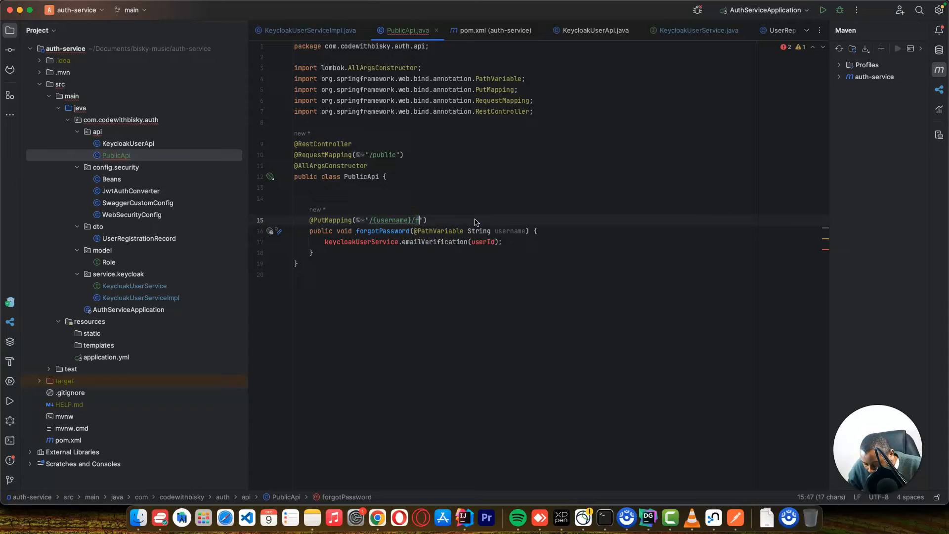
pyautogui.write('orgot')
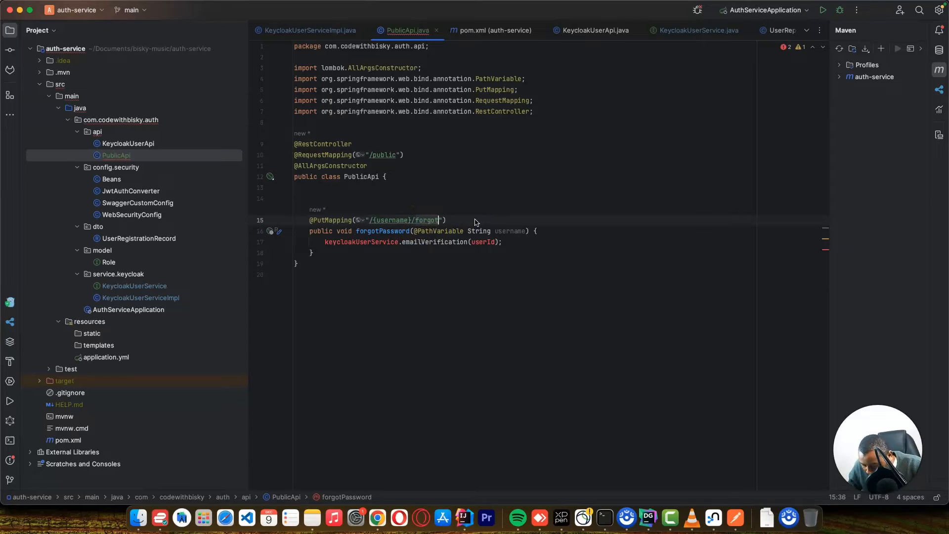
pyautogui.write('-passwo')
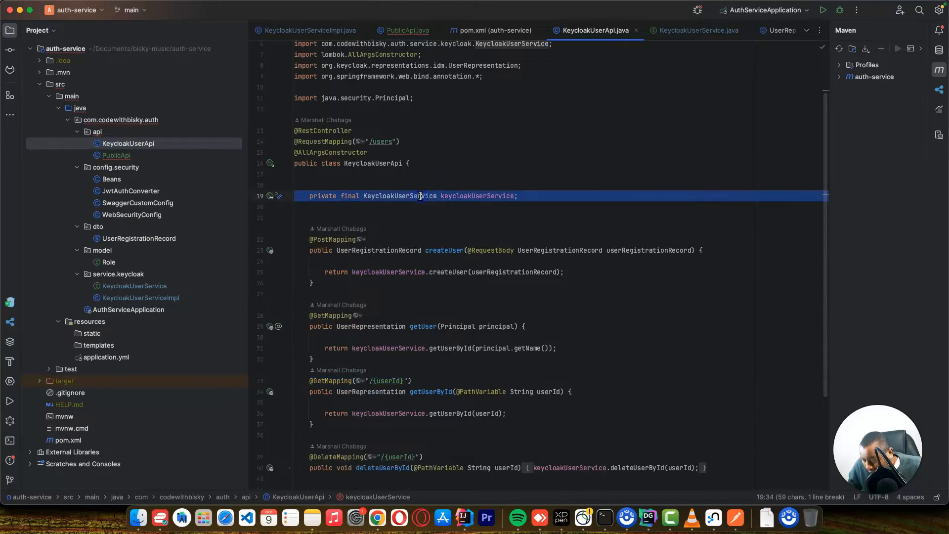
# Inject KeycloakUserService and call forgotPassword(username) with the path variable.
pyautogui.click(407, 30)
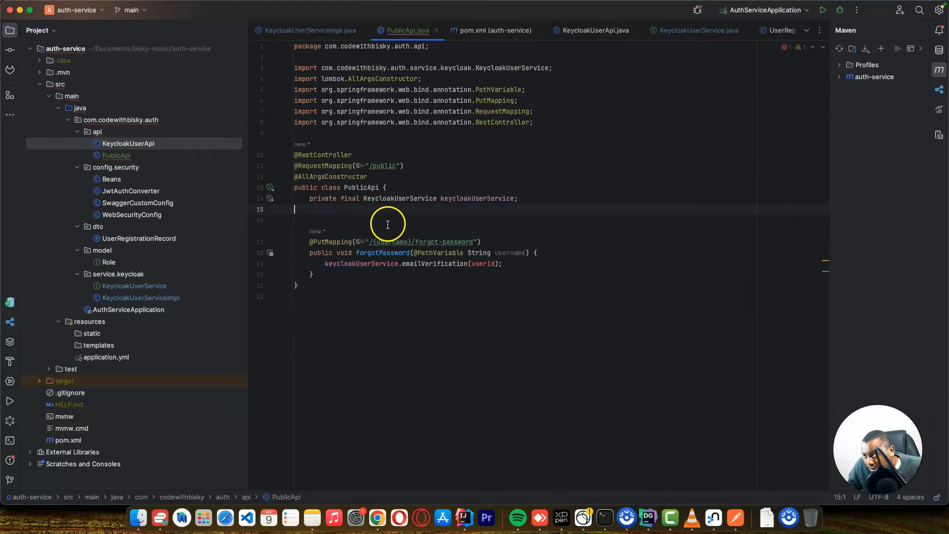
pyautogui.doubleClick(477, 198)
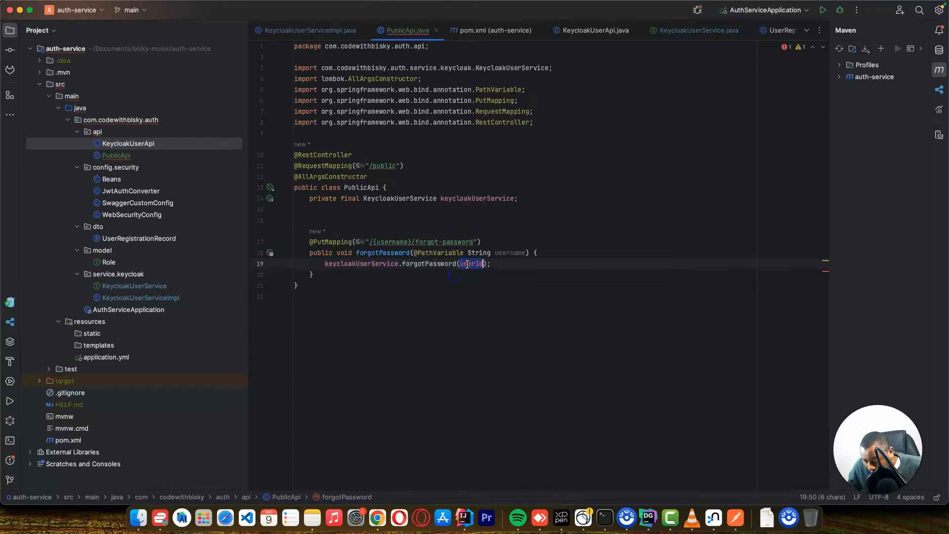
pyautogui.write('username')
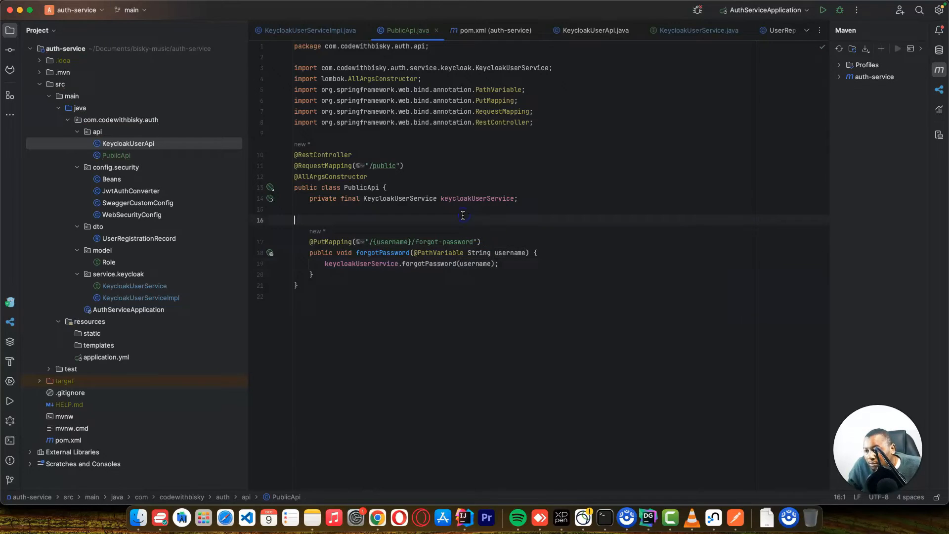
pyautogui.moveTo(754, 120)
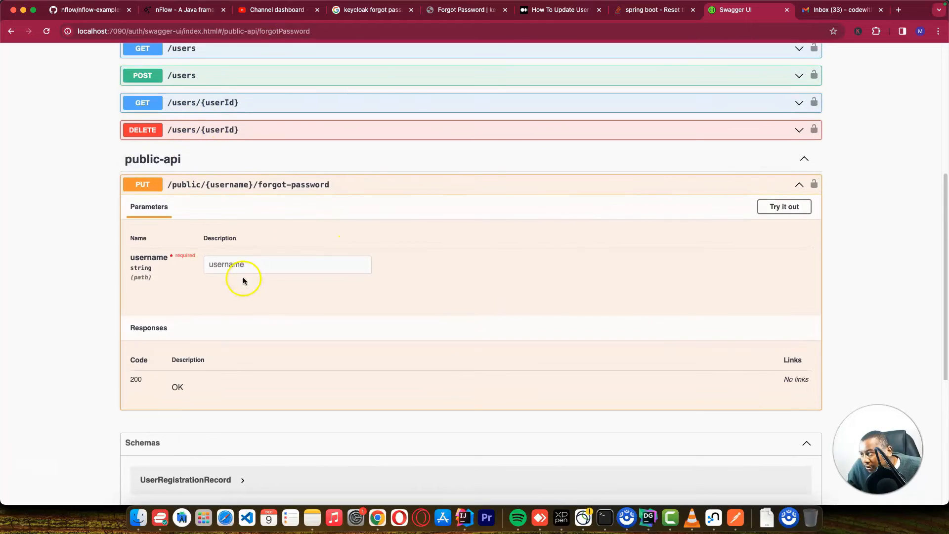
pyautogui.moveTo(219, 192)
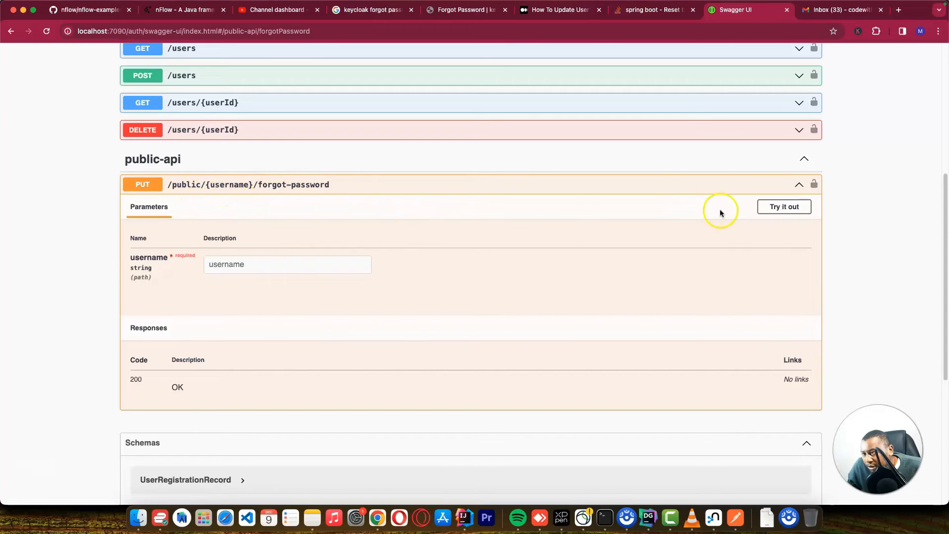
# Execute PUT /public/{username}/forgot-password with dummy username 'dfdf', yielding 'Username not found'.
pyautogui.click(783, 207)
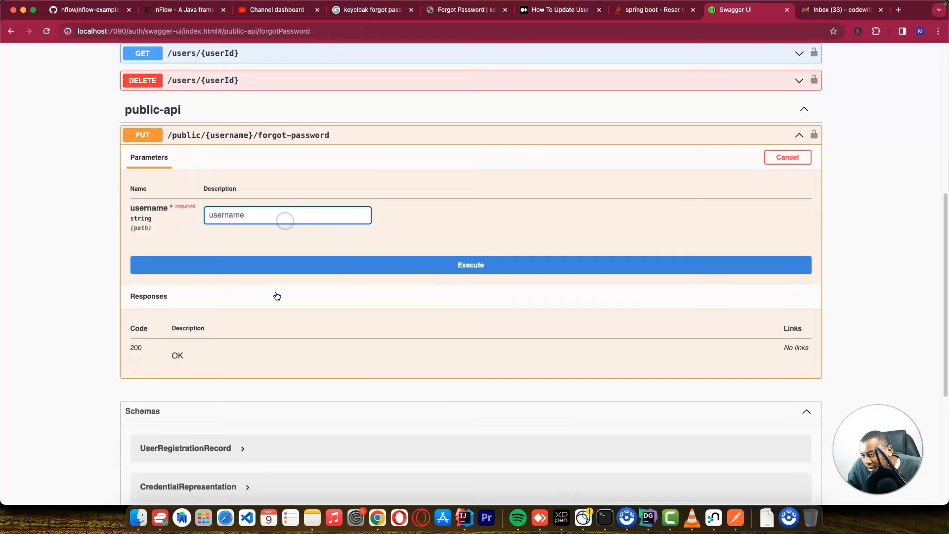
pyautogui.write('dfdf')
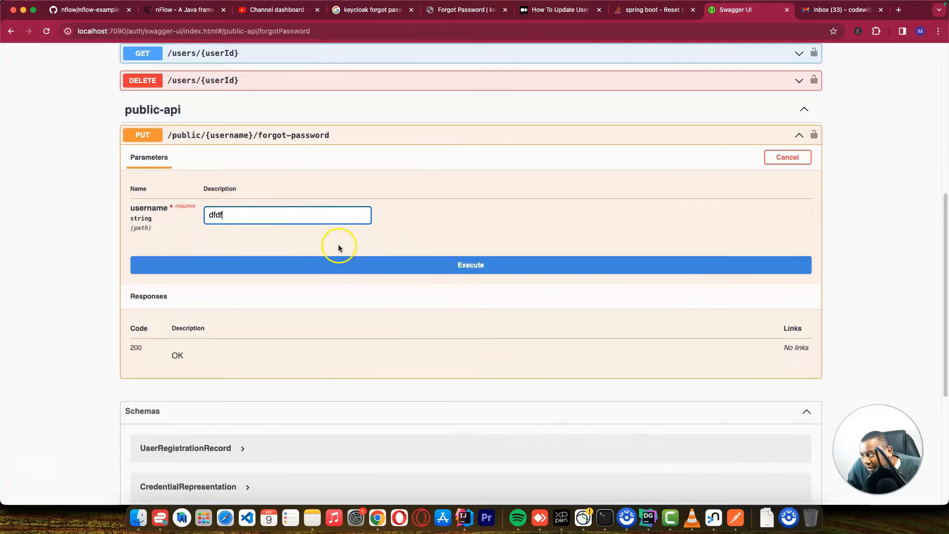
pyautogui.click(470, 264)
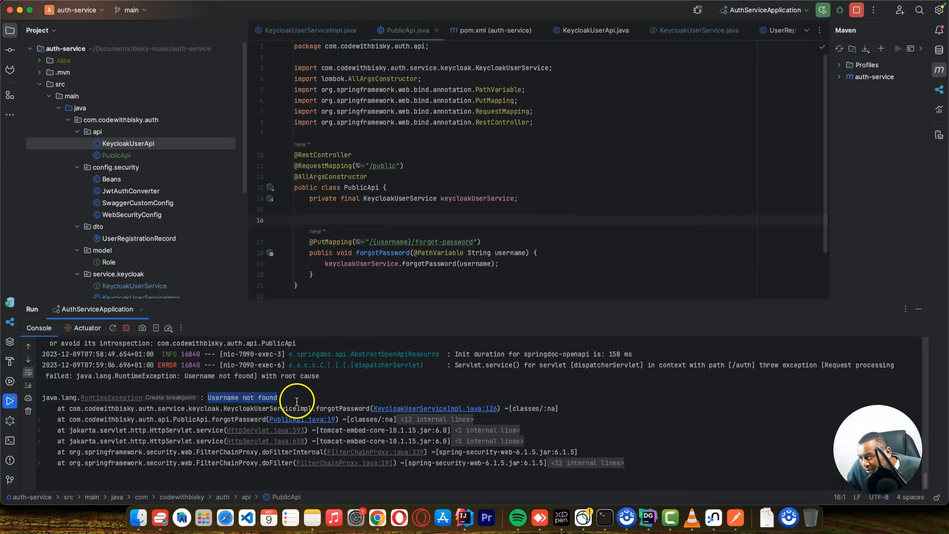
pyautogui.moveTo(378, 518)
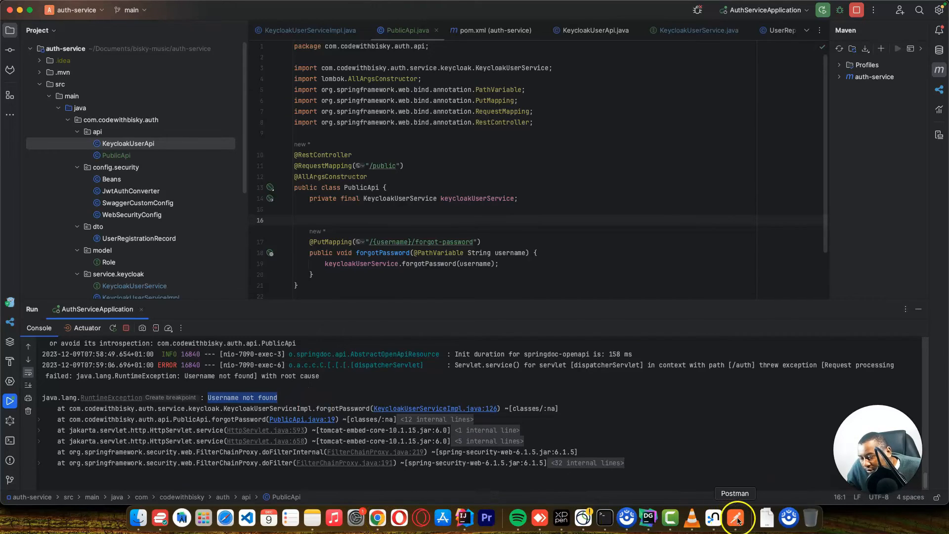
# Bring up Postman from the Dock after reviewing the Username not found exception.
pyautogui.click(736, 518)
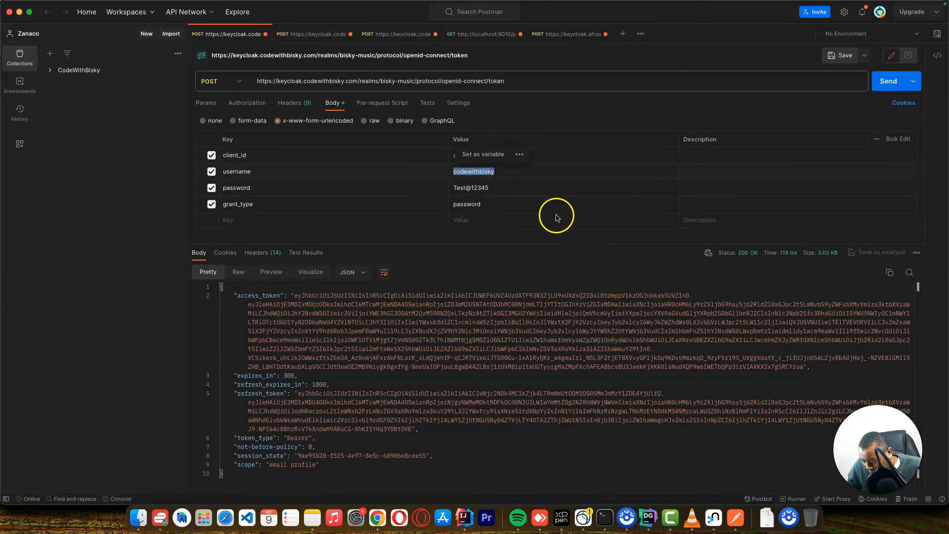
pyautogui.moveTo(518, 149)
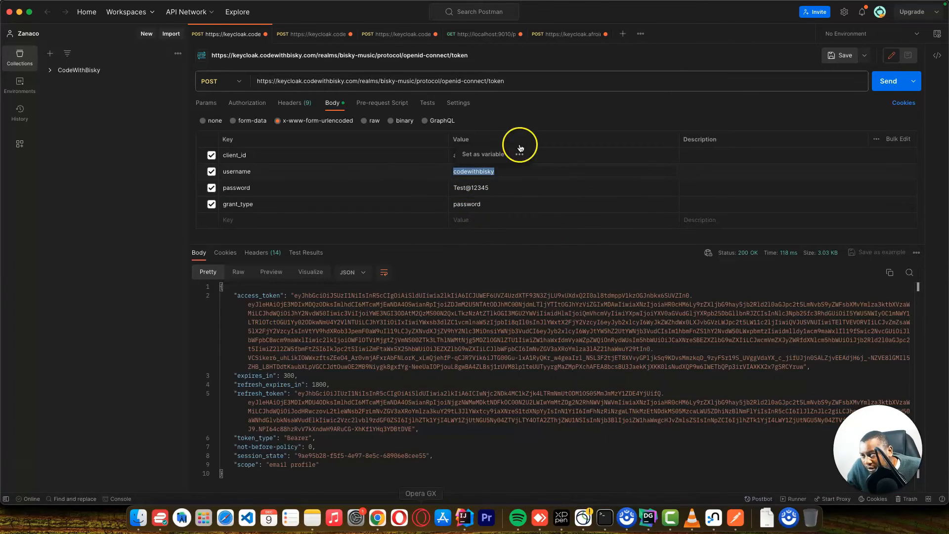
pyautogui.moveTo(736, 517)
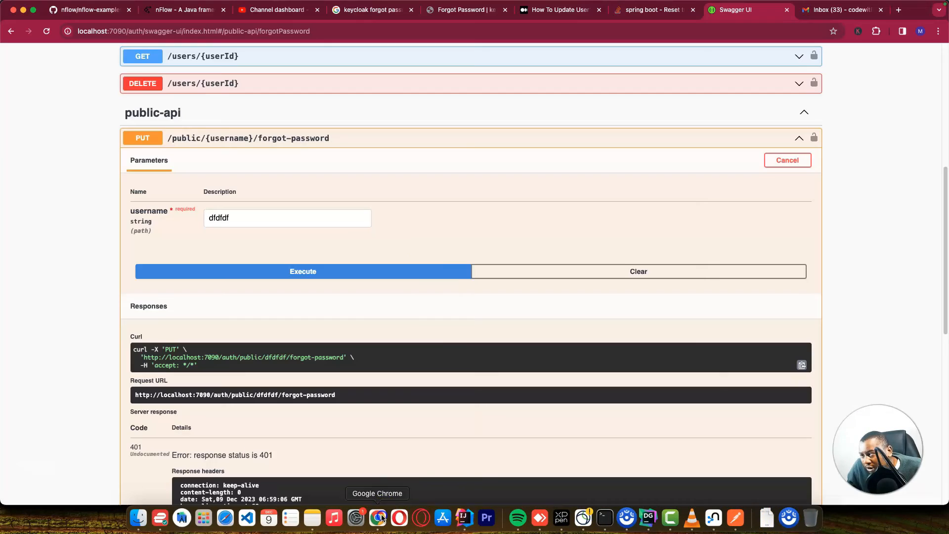
# Execute the forgot-password request with username codewithbisky, then check Gmail for the reset email.
pyautogui.doubleClick(225, 217)
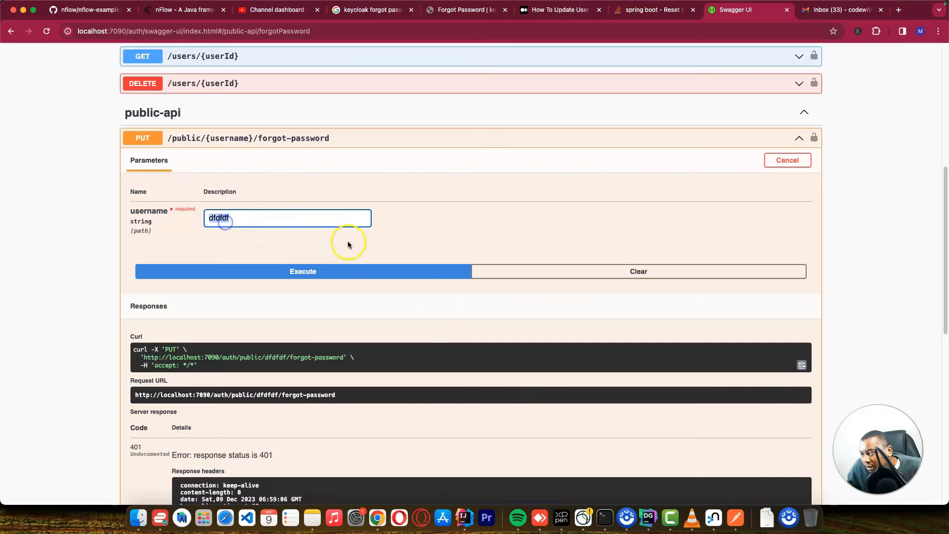
pyautogui.write('codewithbisky')
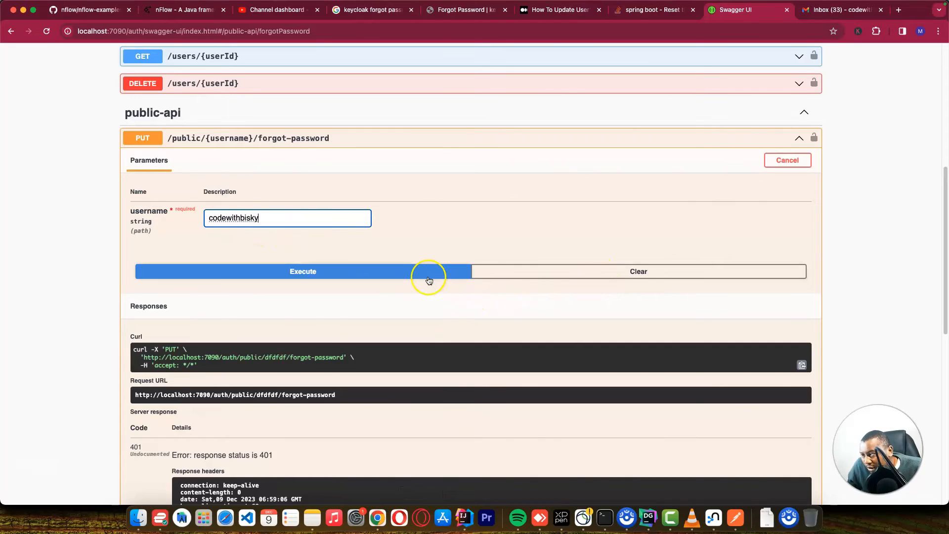
pyautogui.click(303, 271)
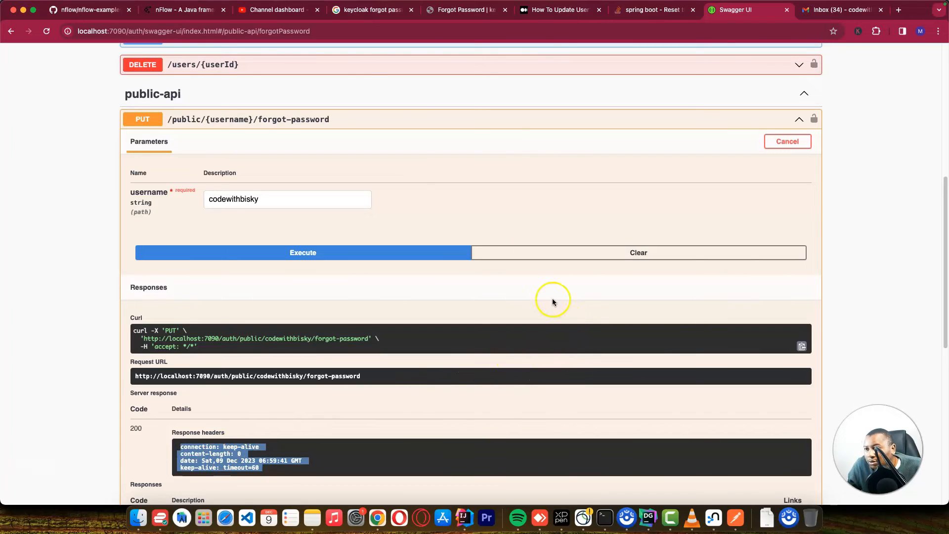
pyautogui.click(842, 10)
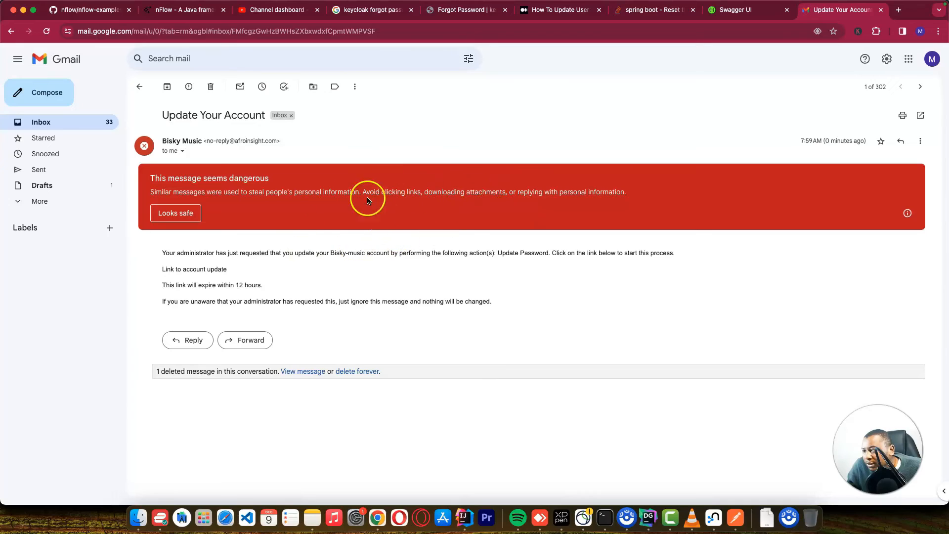
pyautogui.moveTo(223, 220)
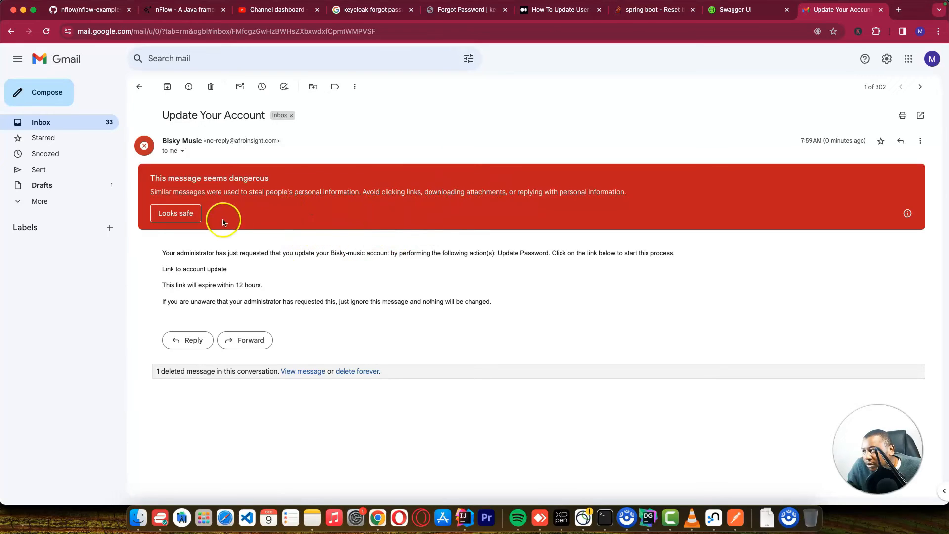
# Mark the Update Your Account email as looking safe and follow its account update link.
pyautogui.click(176, 214)
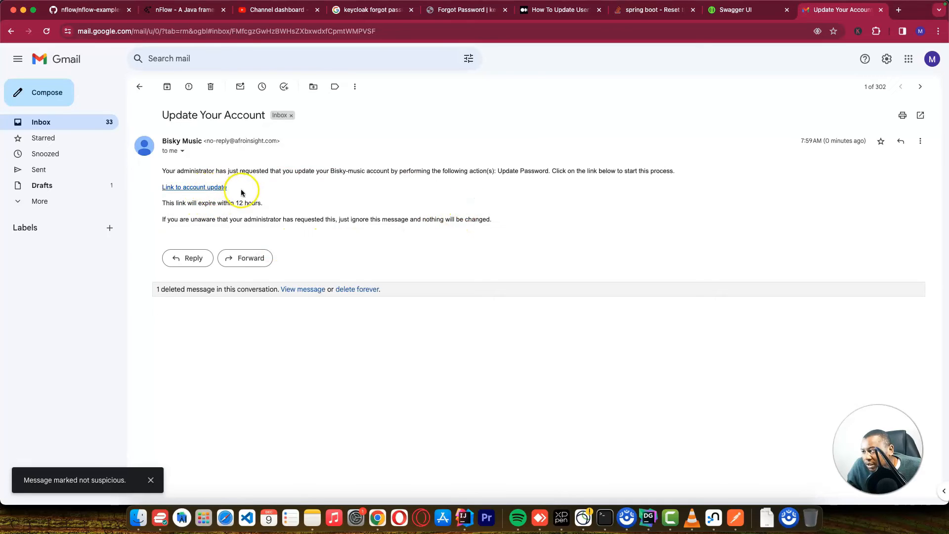
pyautogui.moveTo(207, 190)
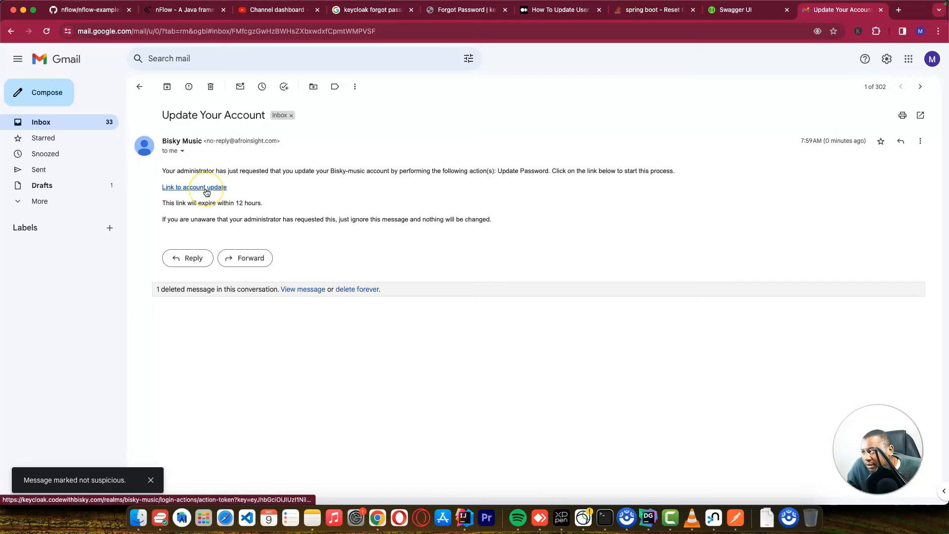
pyautogui.click(194, 187)
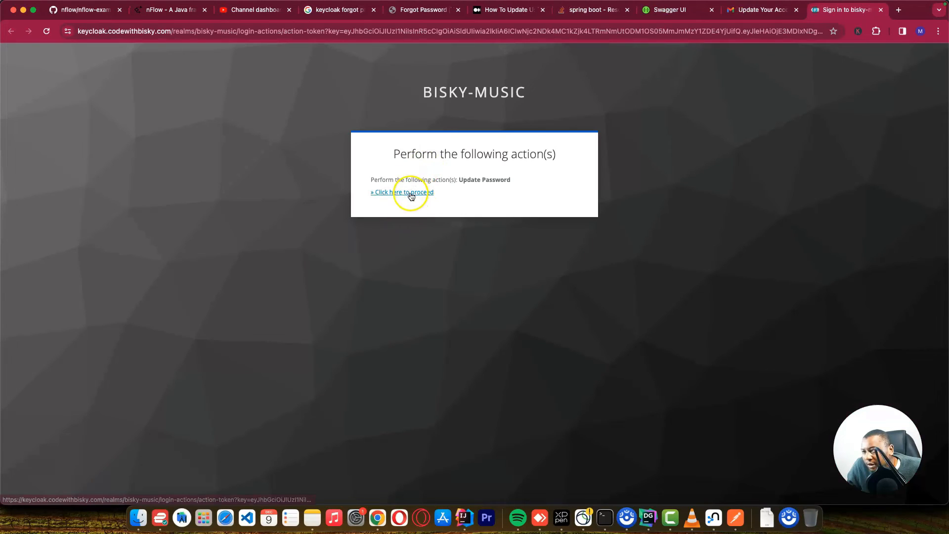
# Proceed to the update form, enter and confirm the new password, and submit it.
pyautogui.click(401, 192)
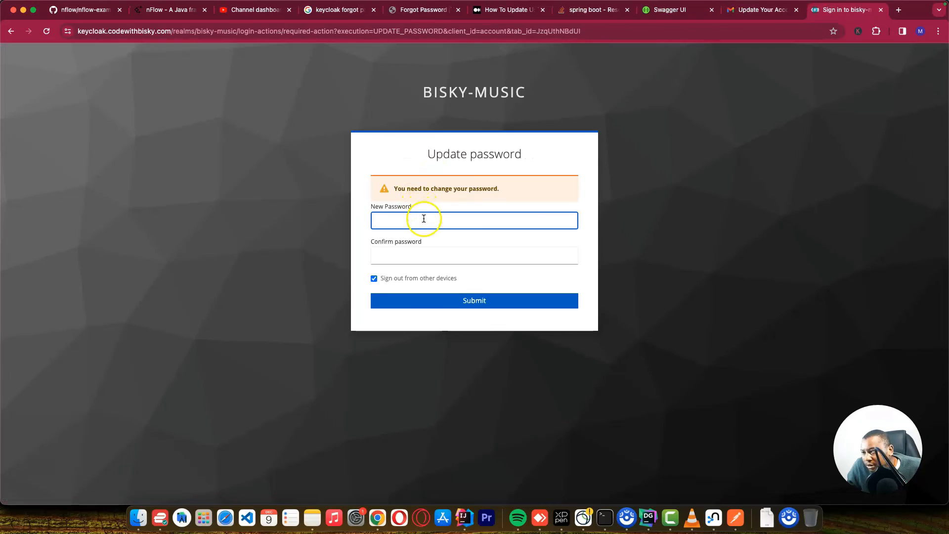
pyautogui.click(423, 219)
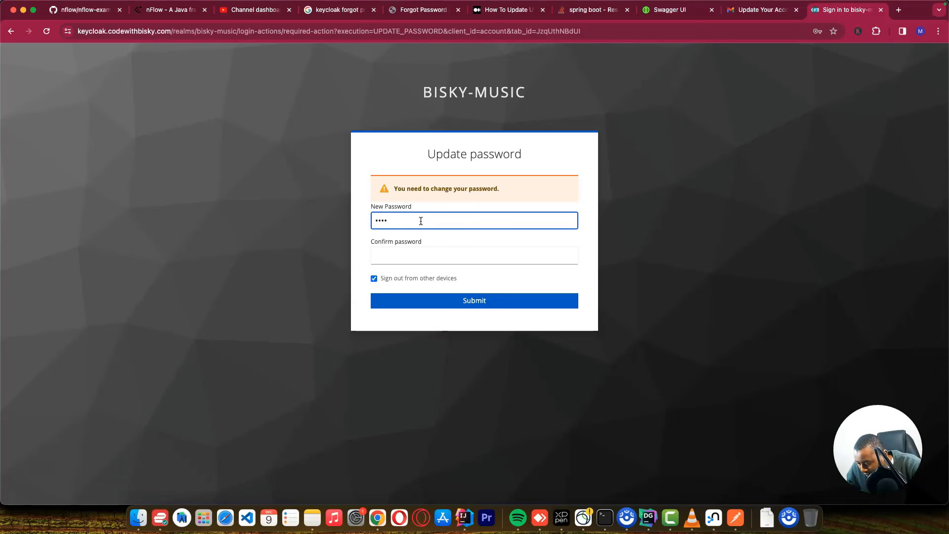
pyautogui.write('•')
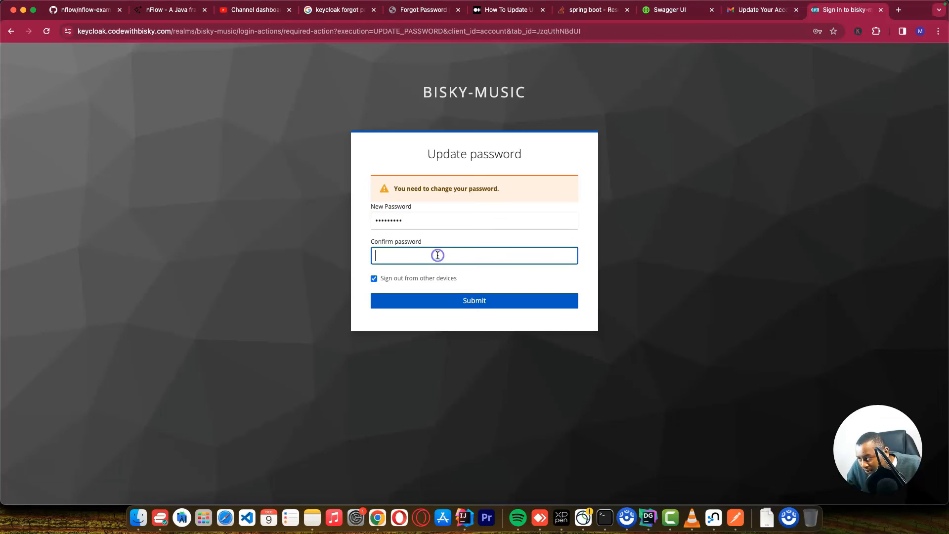
pyautogui.write('••••')
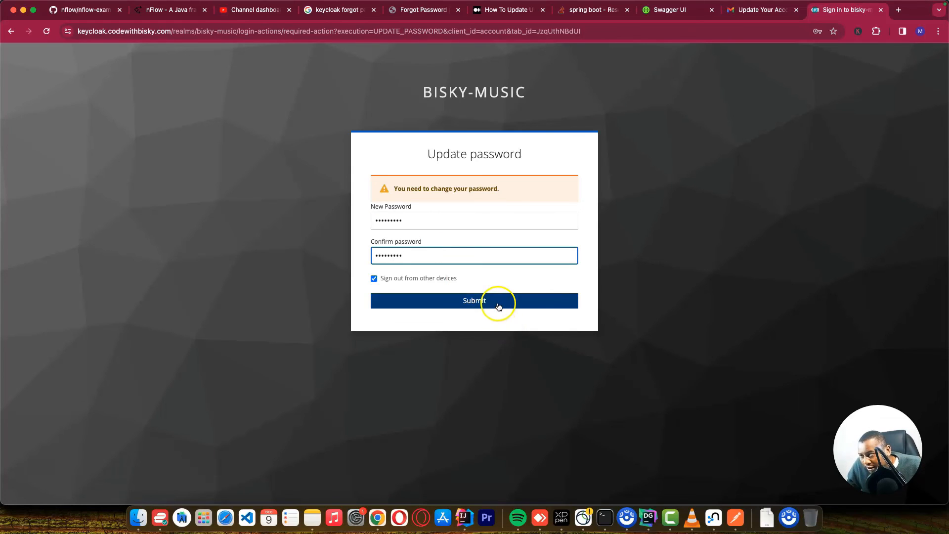
pyautogui.click(474, 301)
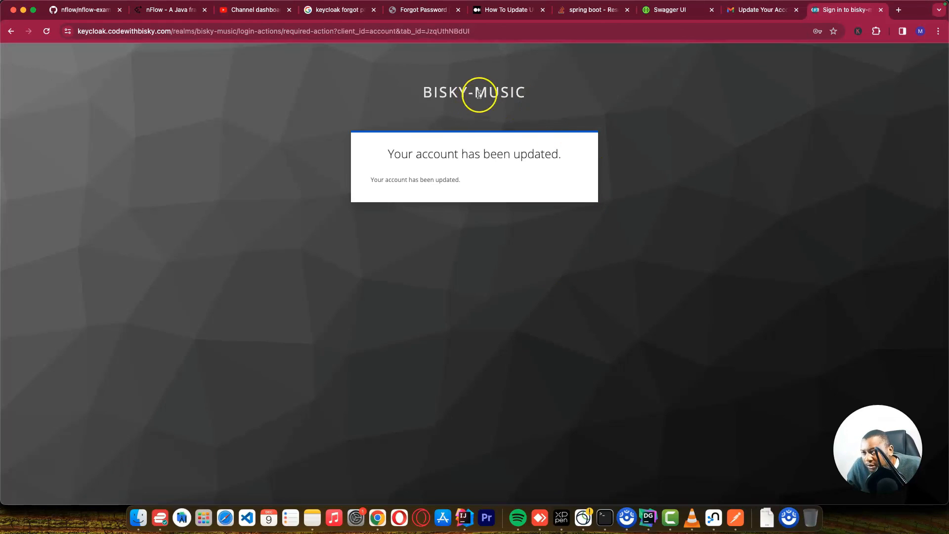
pyautogui.moveTo(666, 427)
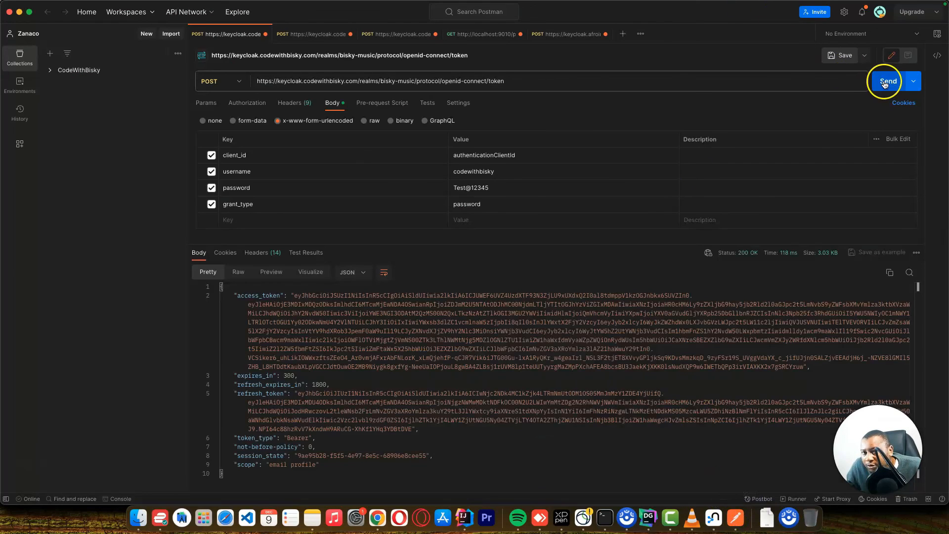
pyautogui.click(888, 81)
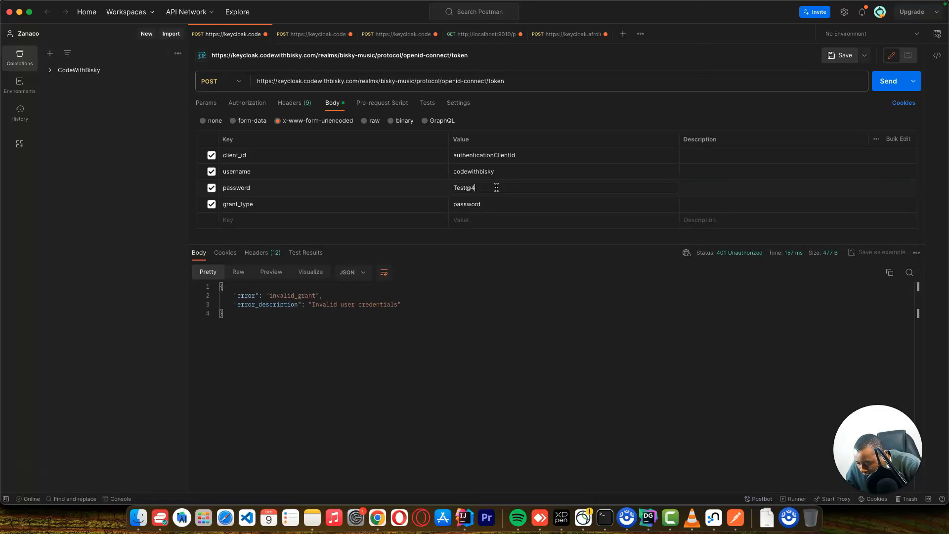
pyautogui.write('321')
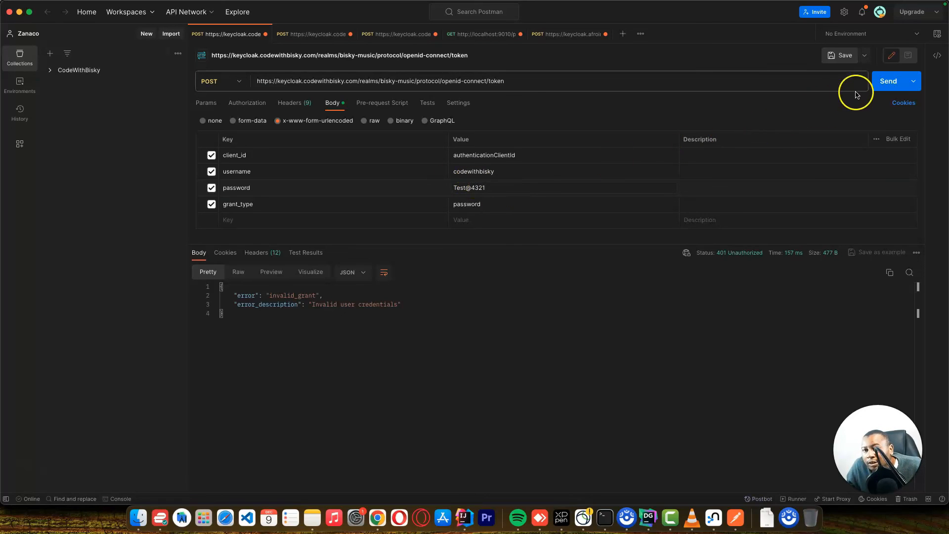
pyautogui.click(888, 81)
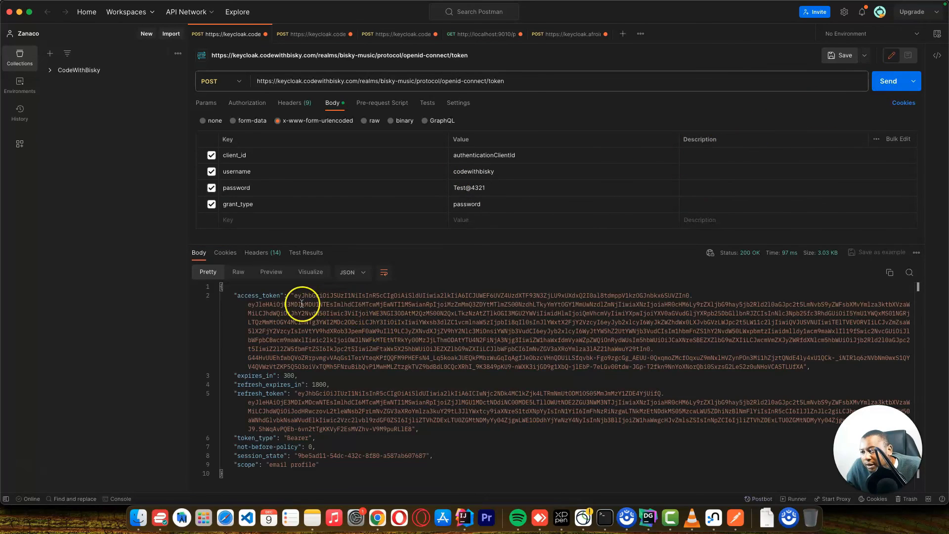
pyautogui.moveTo(290, 295); pyautogui.dragTo(659, 366)
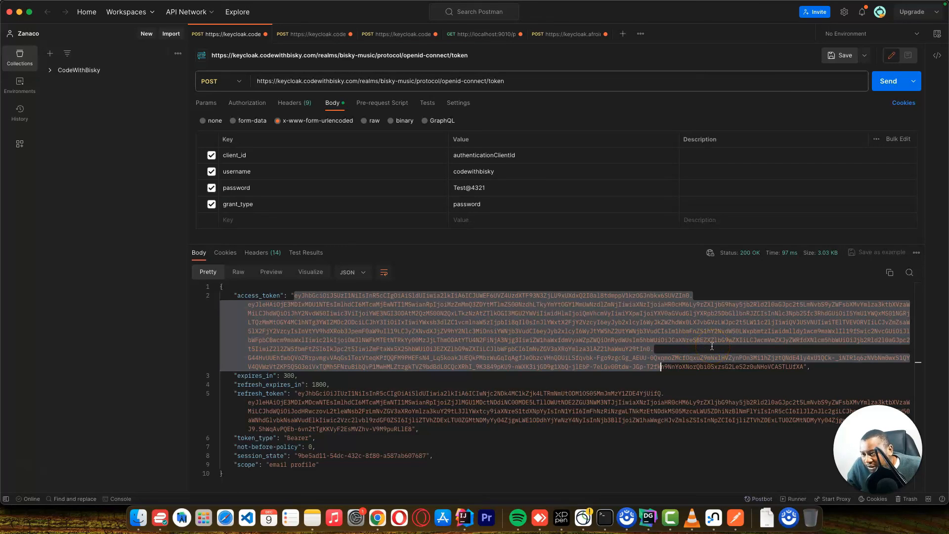
pyautogui.moveTo(774, 366)
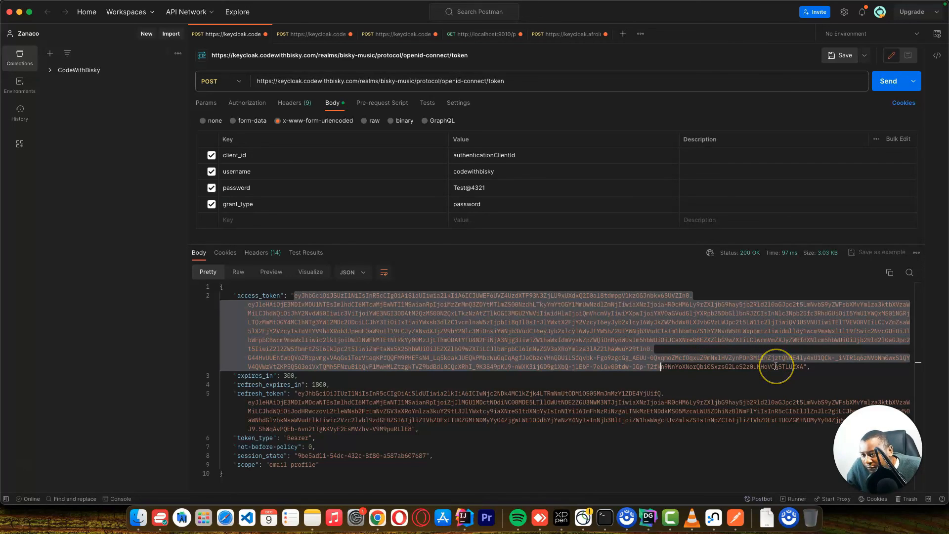
pyautogui.moveTo(776, 366)
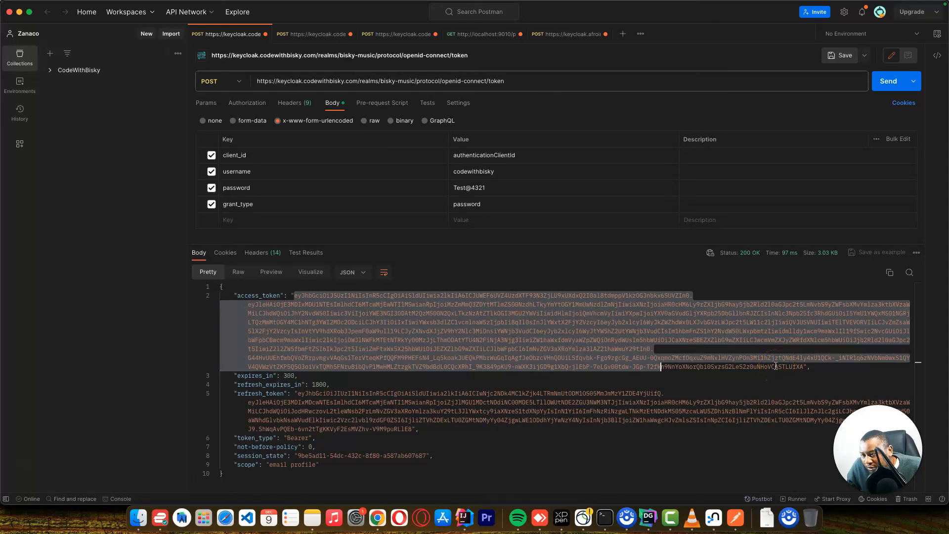
pyautogui.moveTo(710, 448)
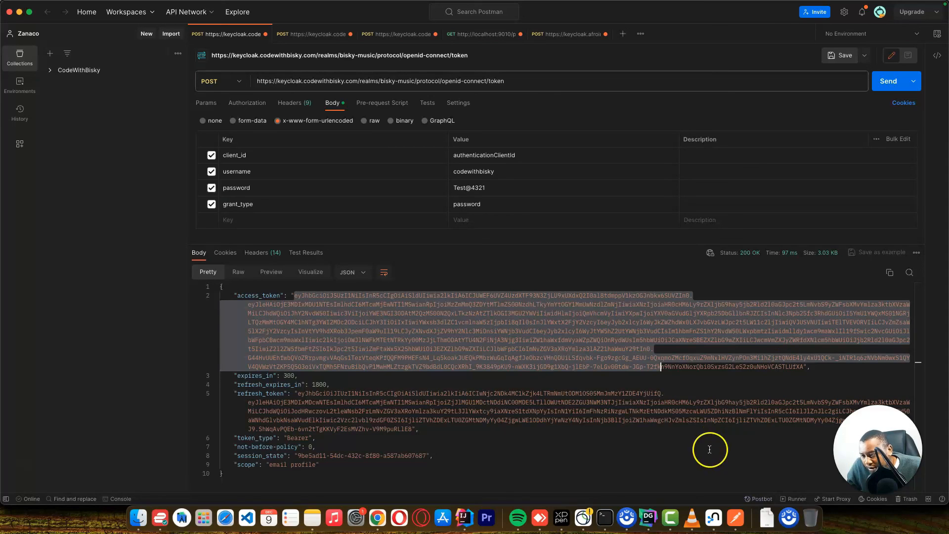